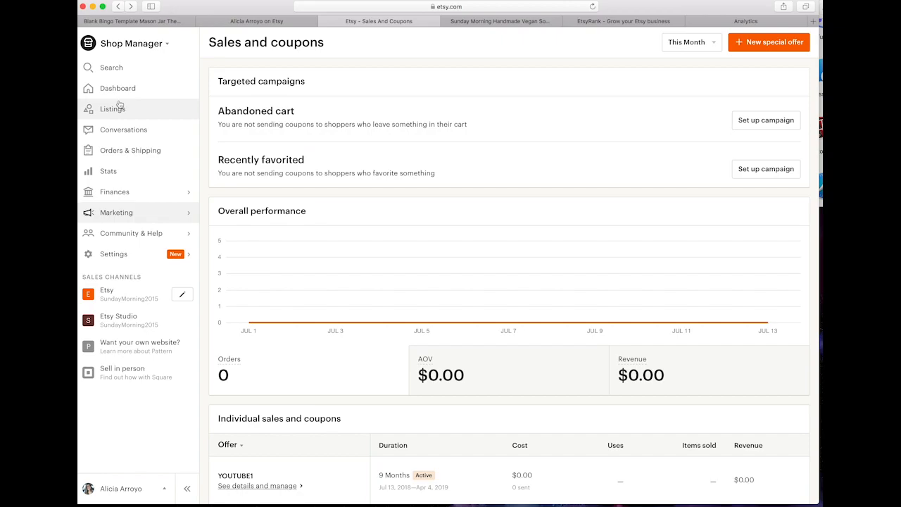
mouse_move(237, 151)
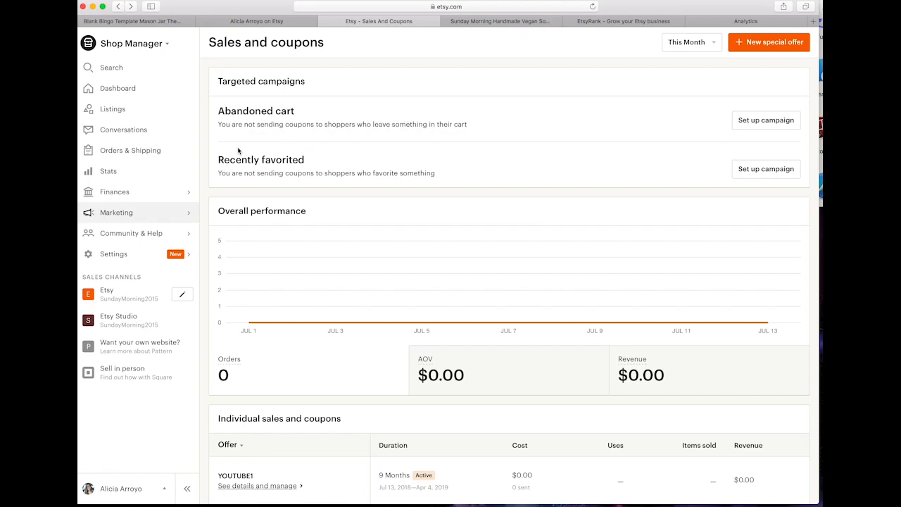
Open the SundayMorning2015 public storefront and bring up copy options for its web address.
click(118, 88)
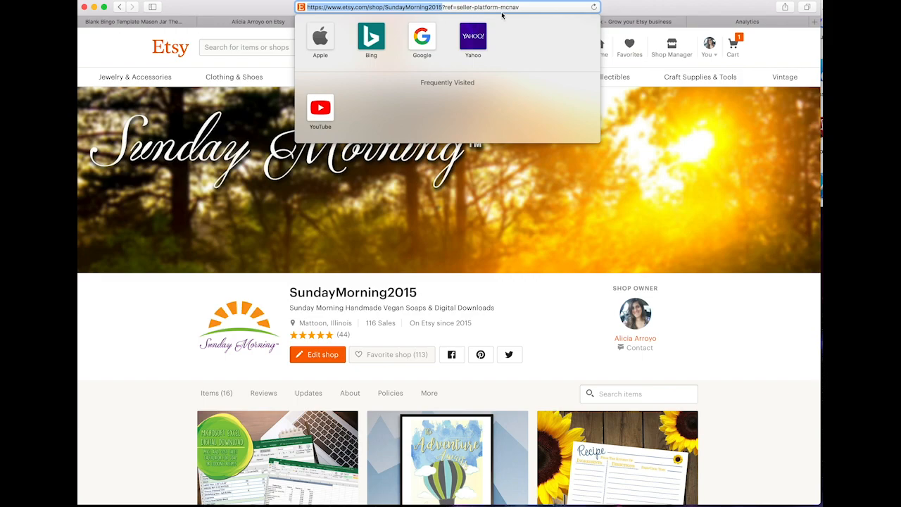
right_click(451, 7)
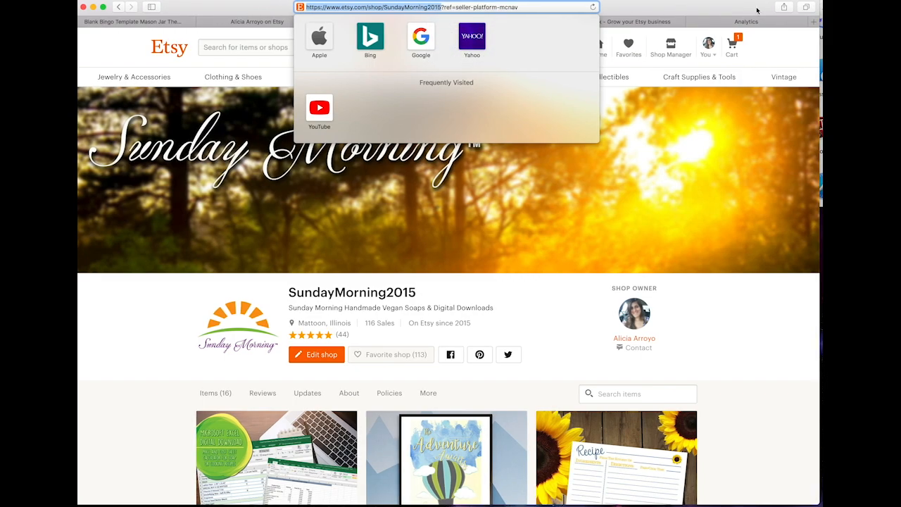
click(745, 21)
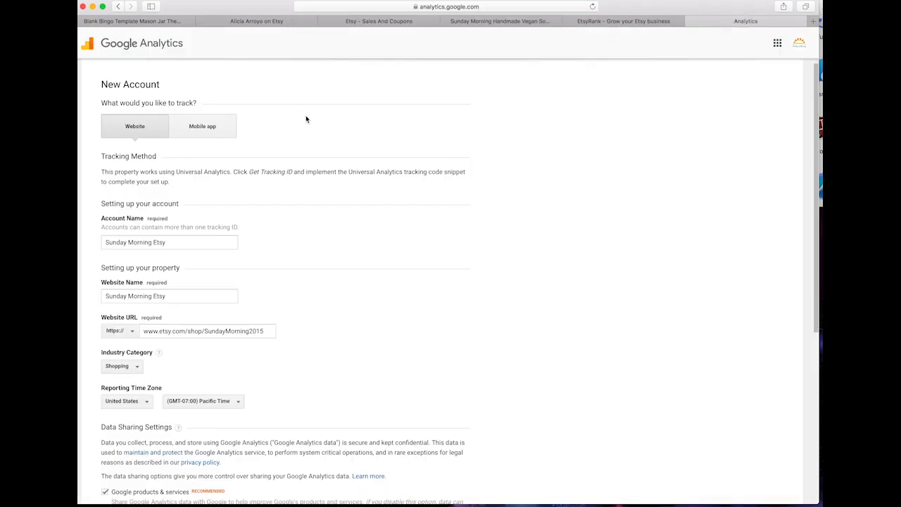
triple_click(202, 331)
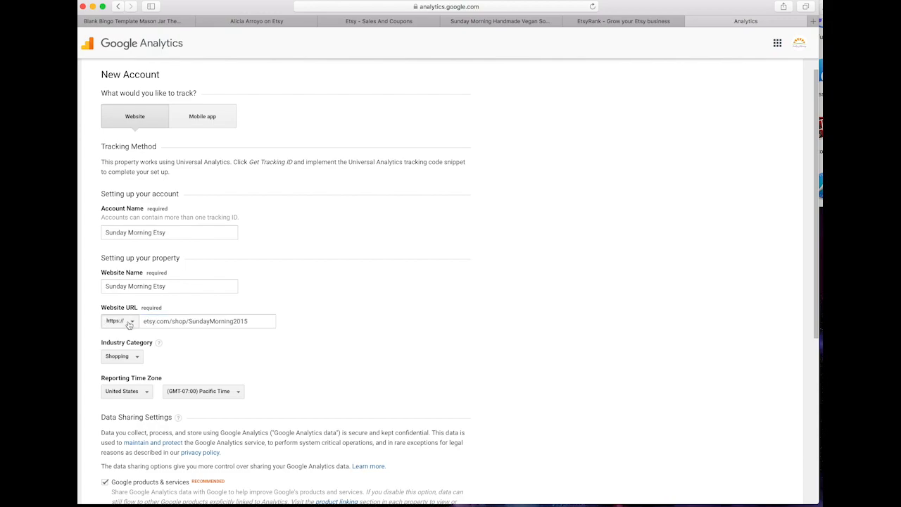
click(130, 321)
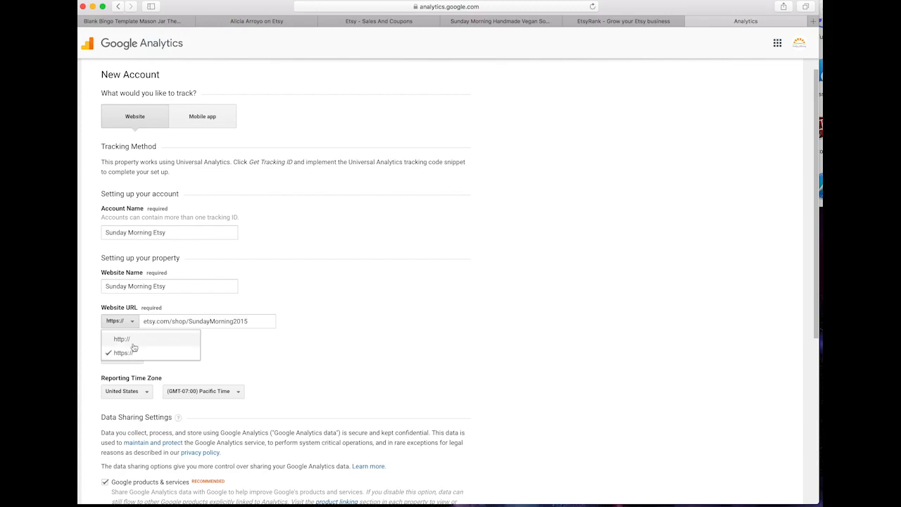
mouse_move(132, 353)
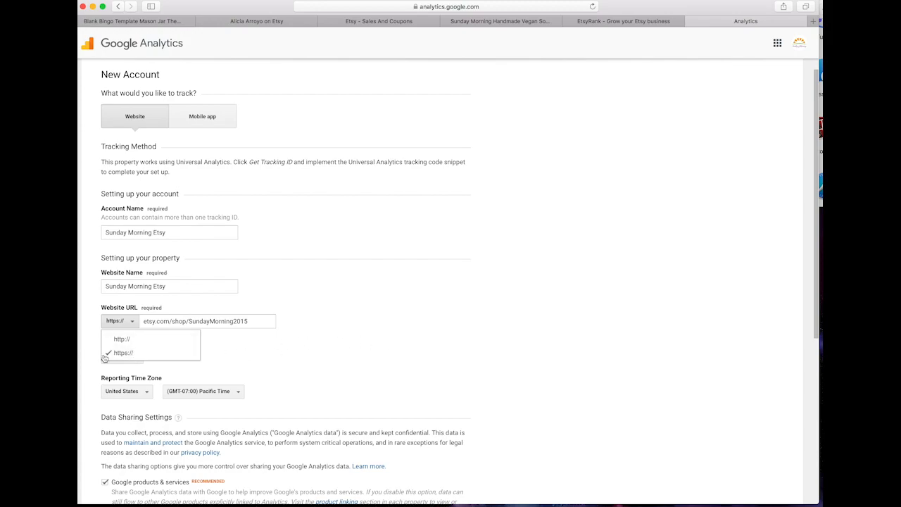
click(123, 352)
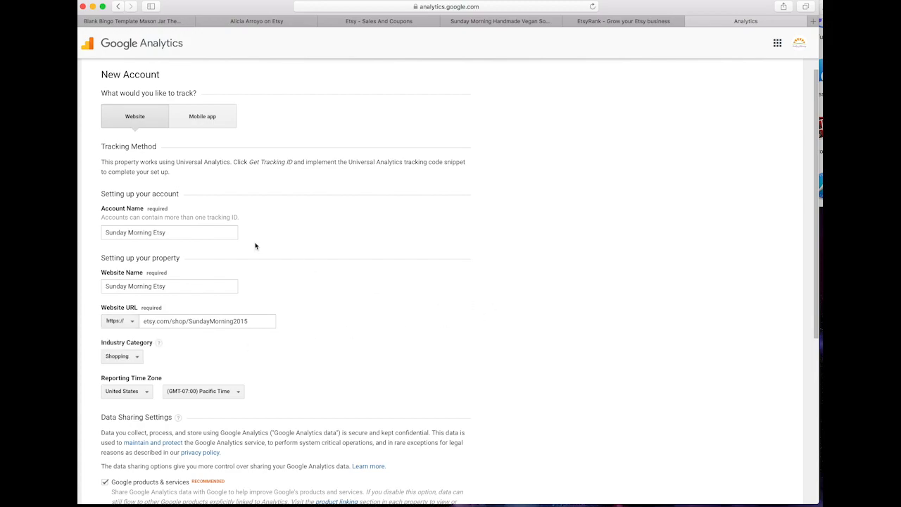
click(169, 285)
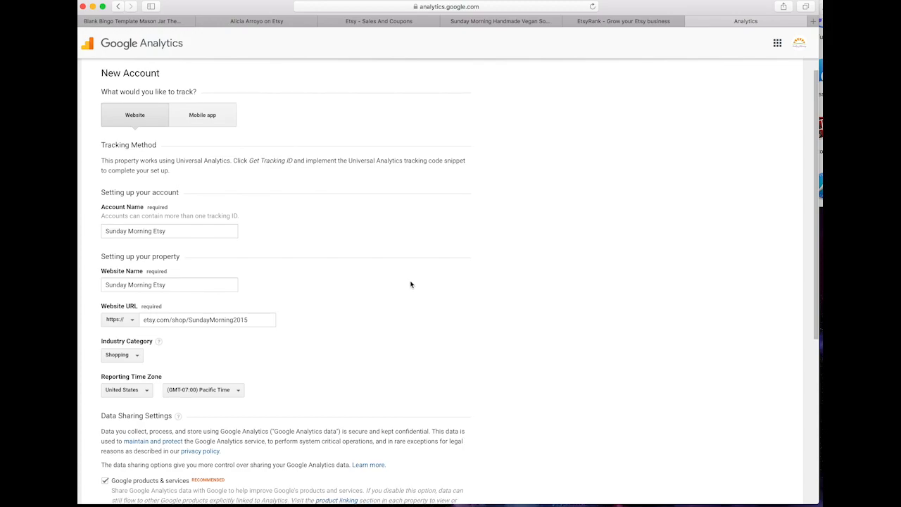
scroll(down, 3)
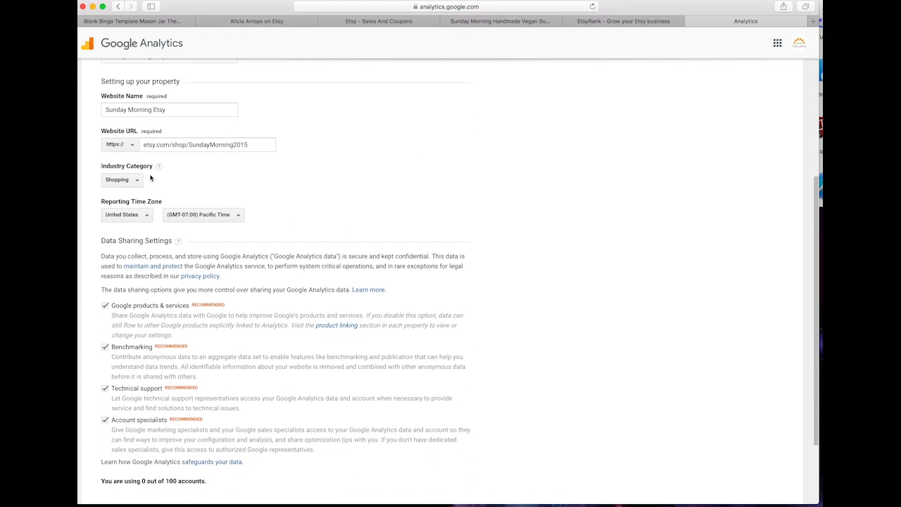
click(122, 179)
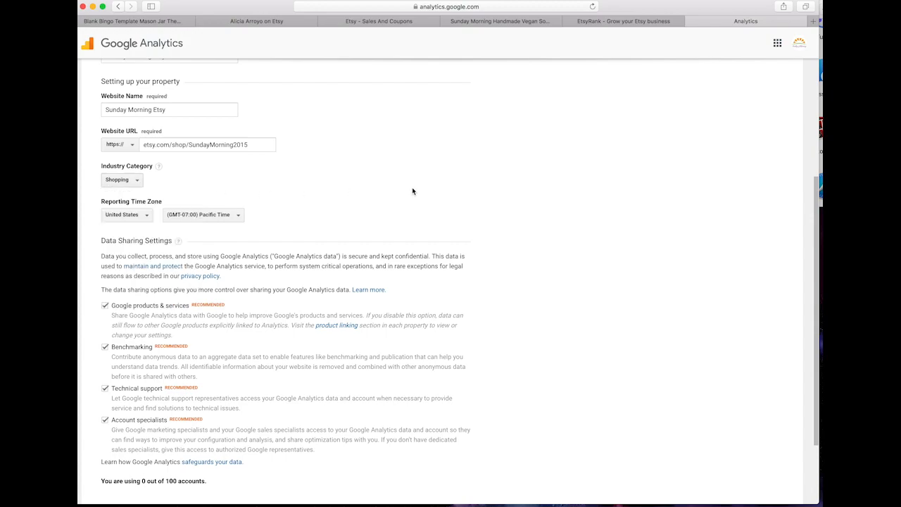
mouse_move(506, 188)
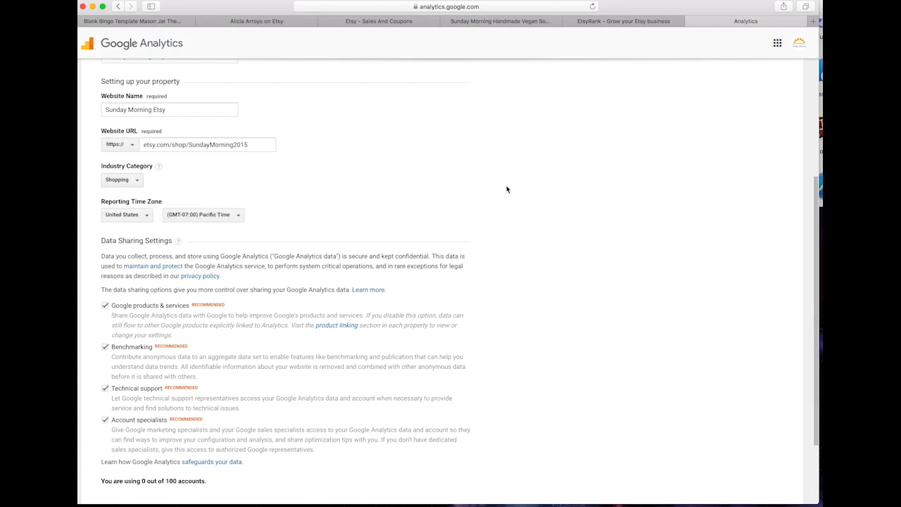
scroll(down, 3)
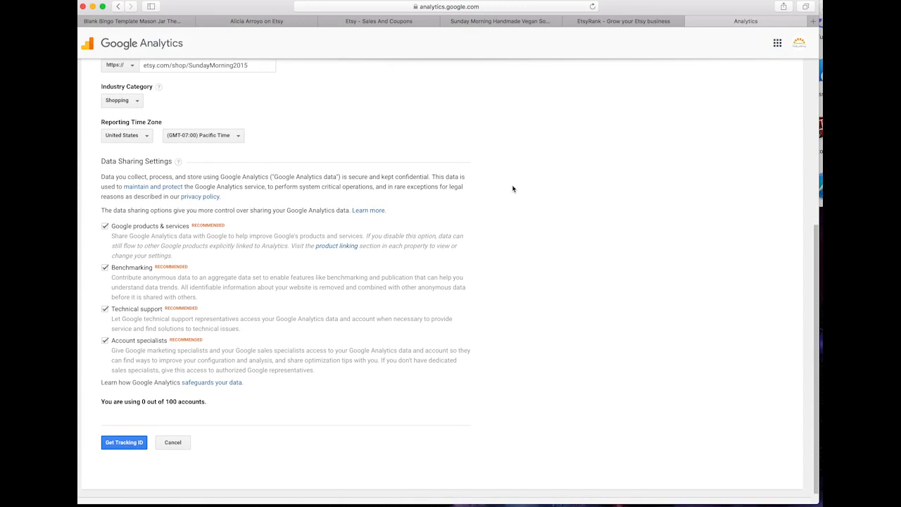
scroll(down, 3)
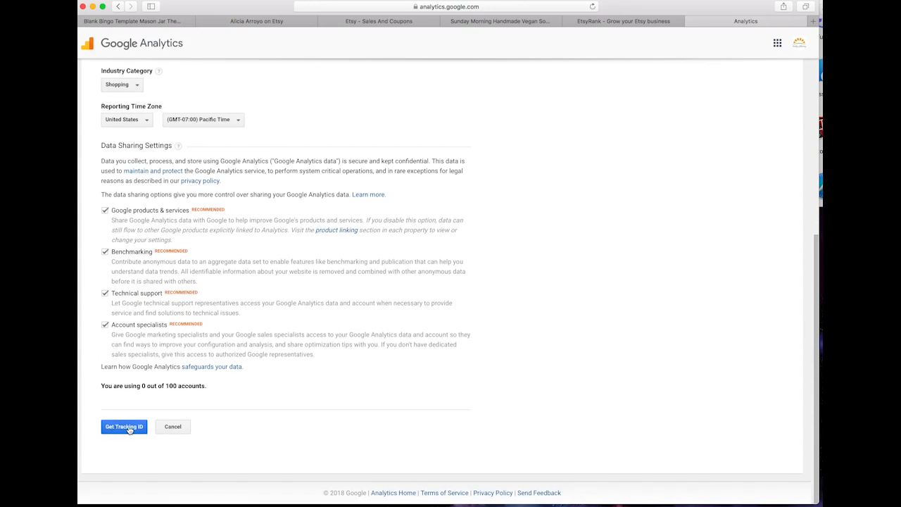
Request a tracking ID, tick both data protection checkboxes, and accept the Terms of Service.
click(124, 427)
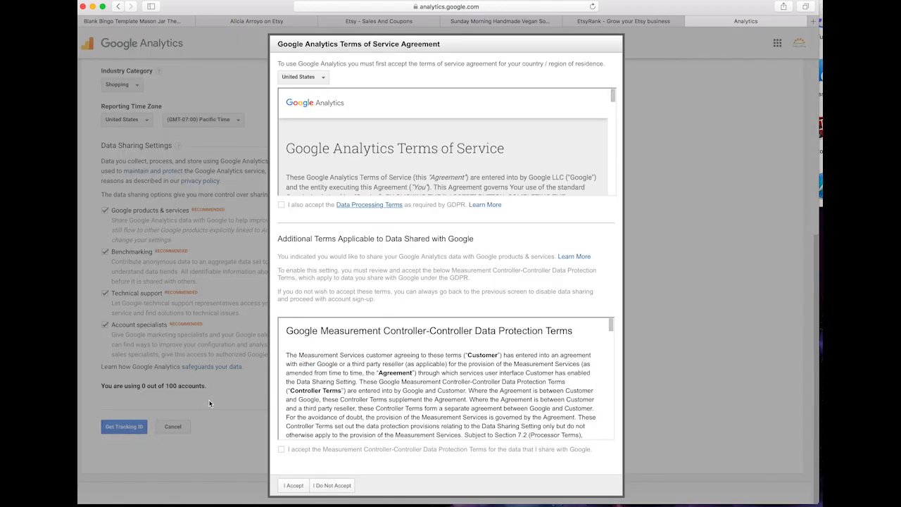
click(281, 204)
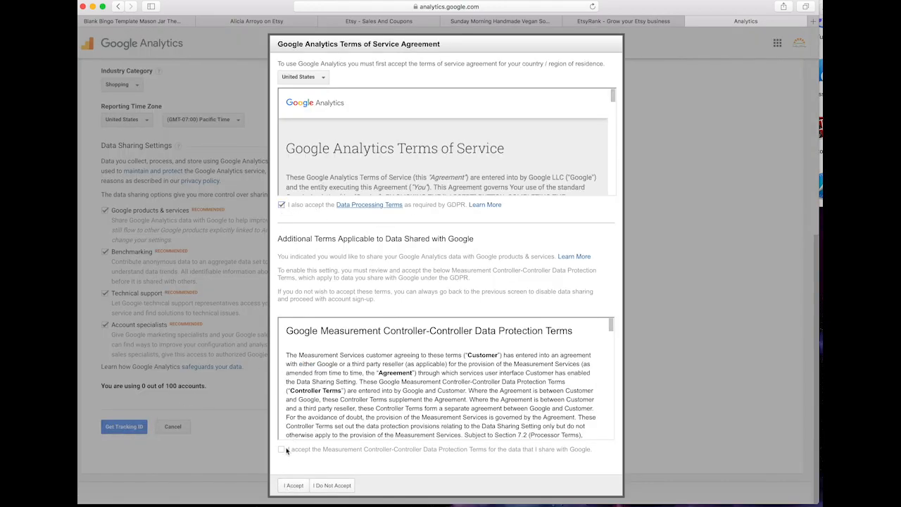
click(282, 449)
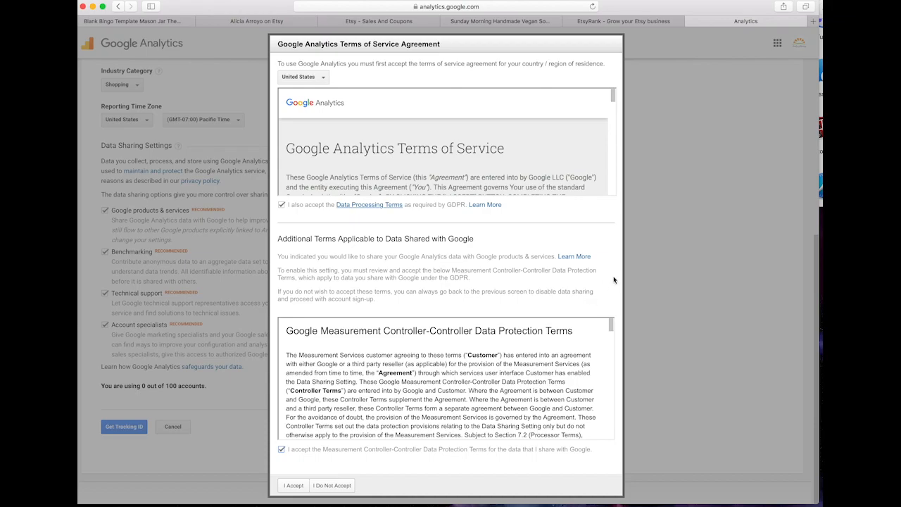
scroll(down, 3)
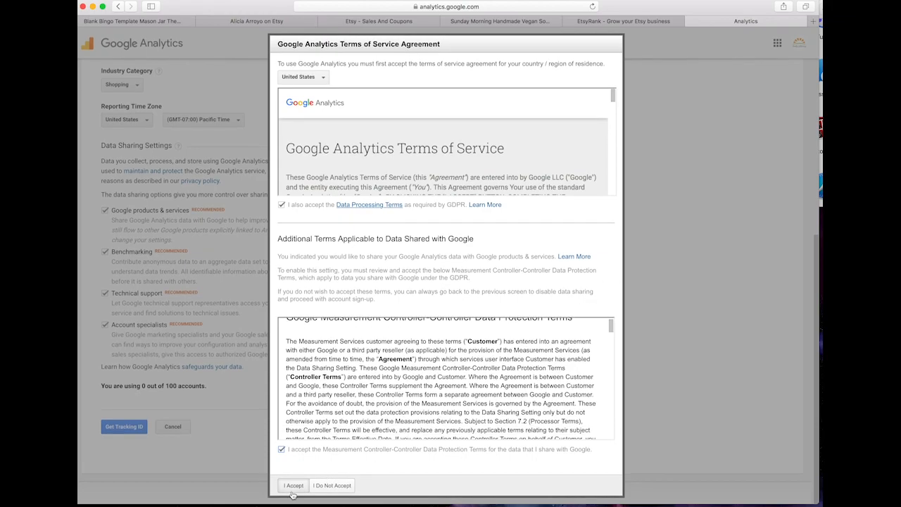
click(294, 485)
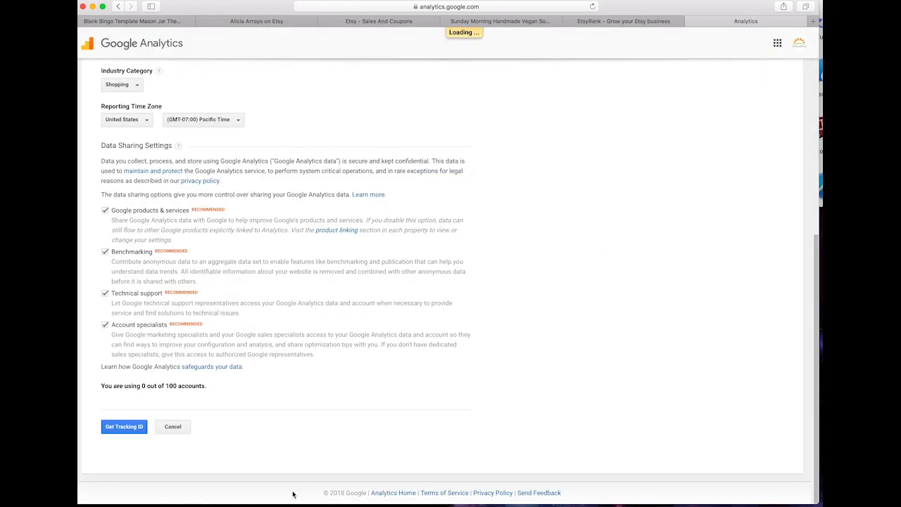
click(124, 426)
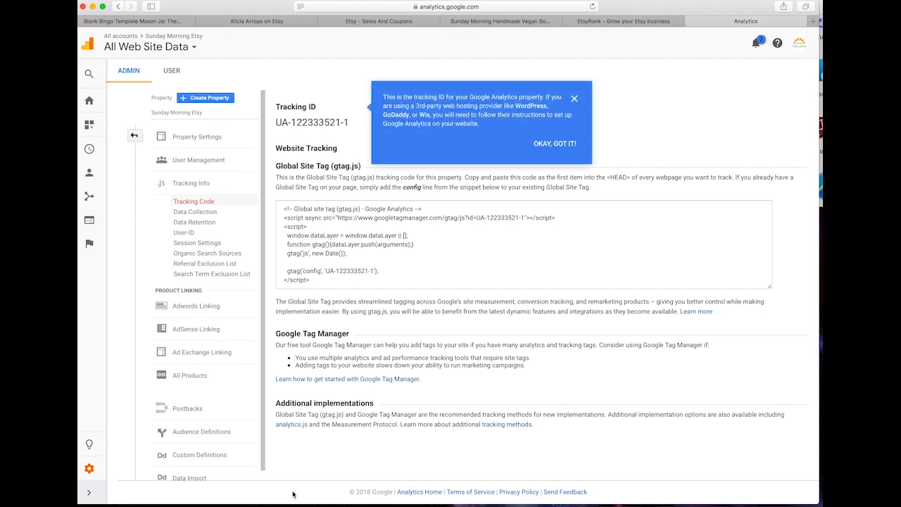
mouse_move(297, 494)
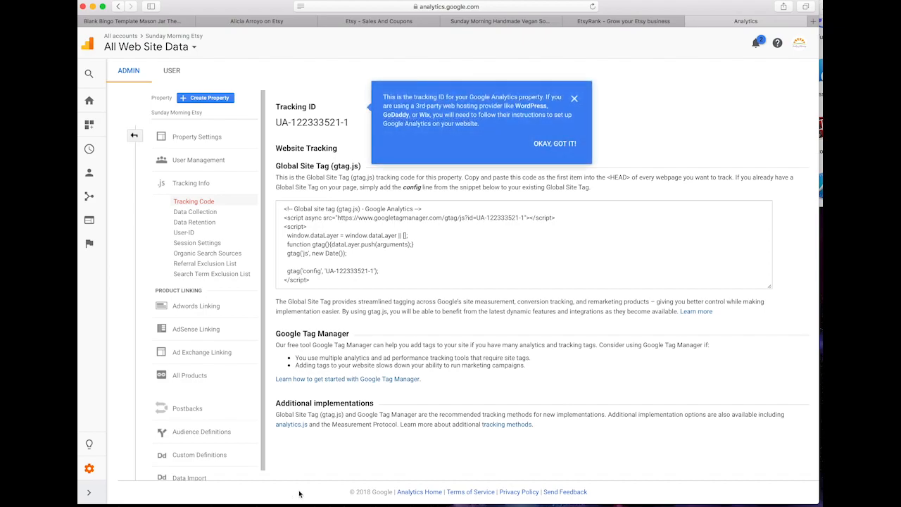
mouse_move(506, 287)
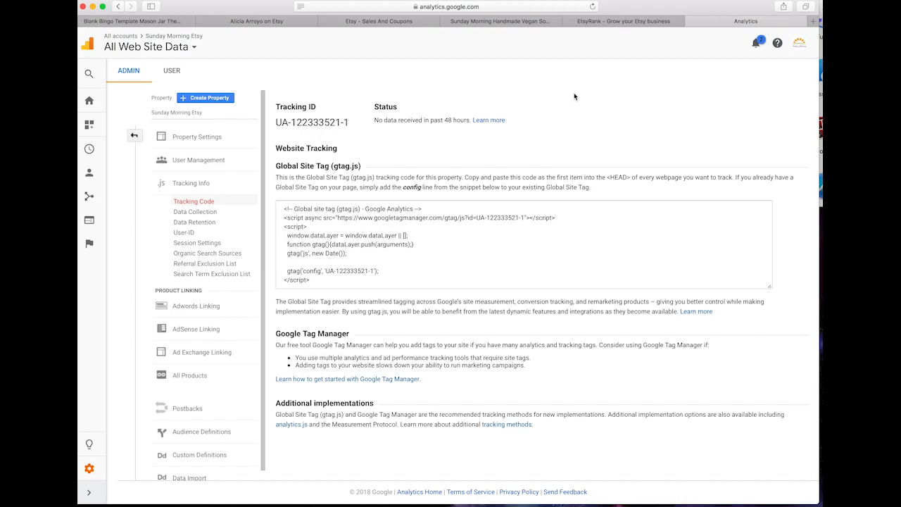
mouse_move(330, 132)
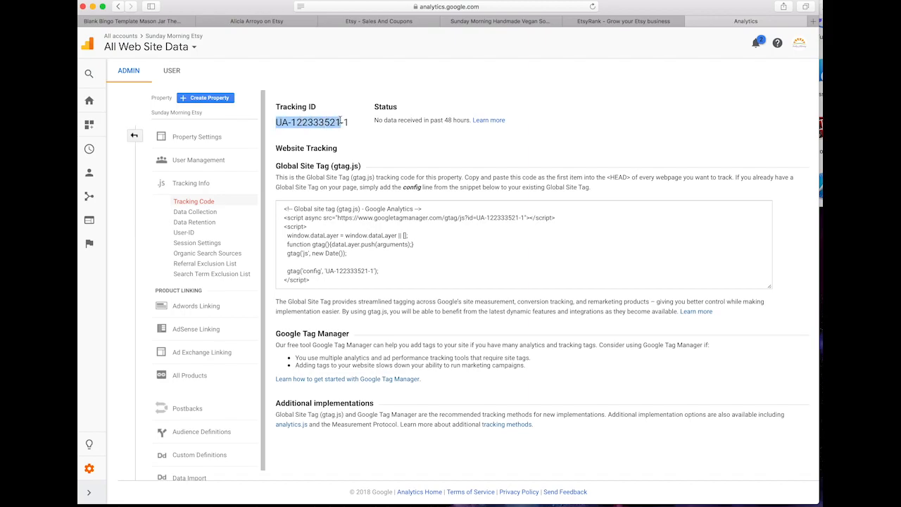
right_click(310, 122)
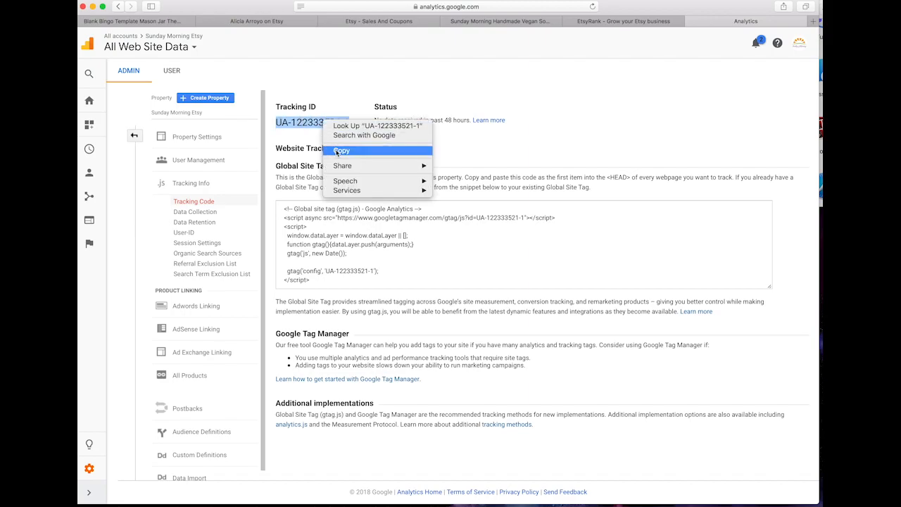
click(379, 21)
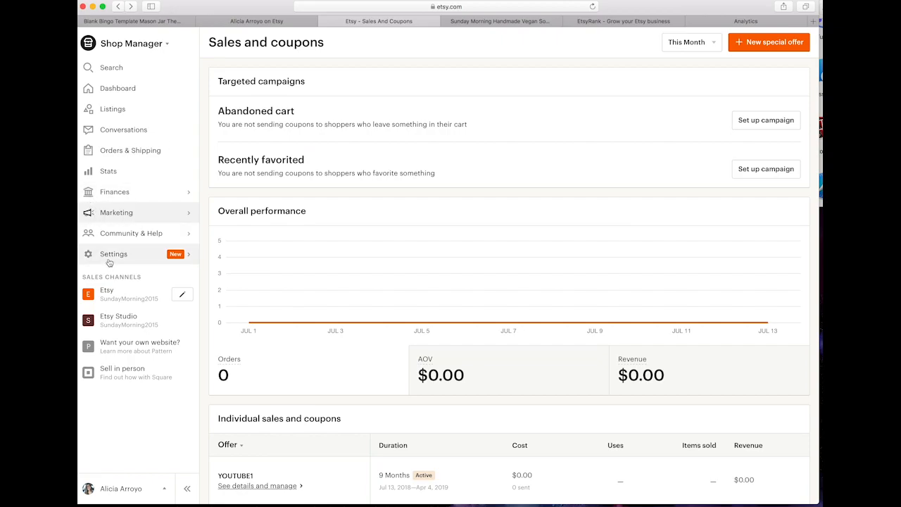
Go to the shop's Settings > Options > Web Analytics tab in Etsy.
click(113, 254)
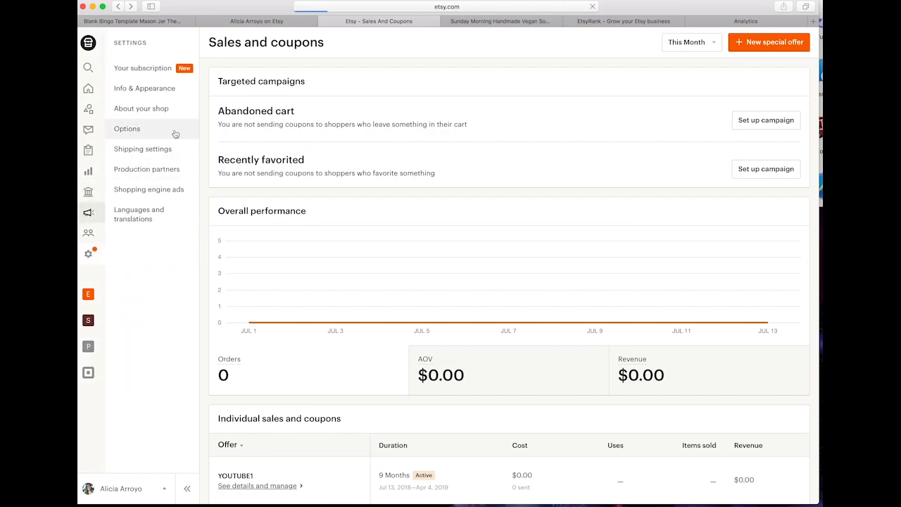
click(127, 128)
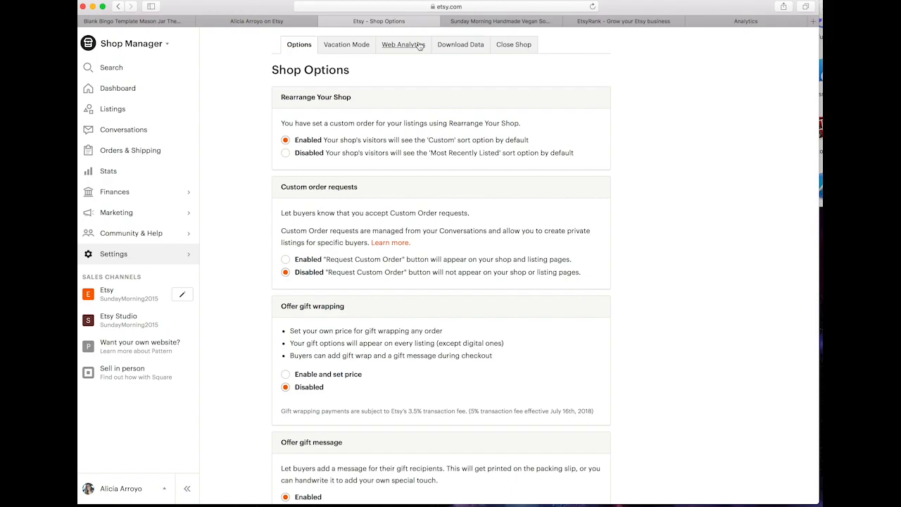
click(403, 44)
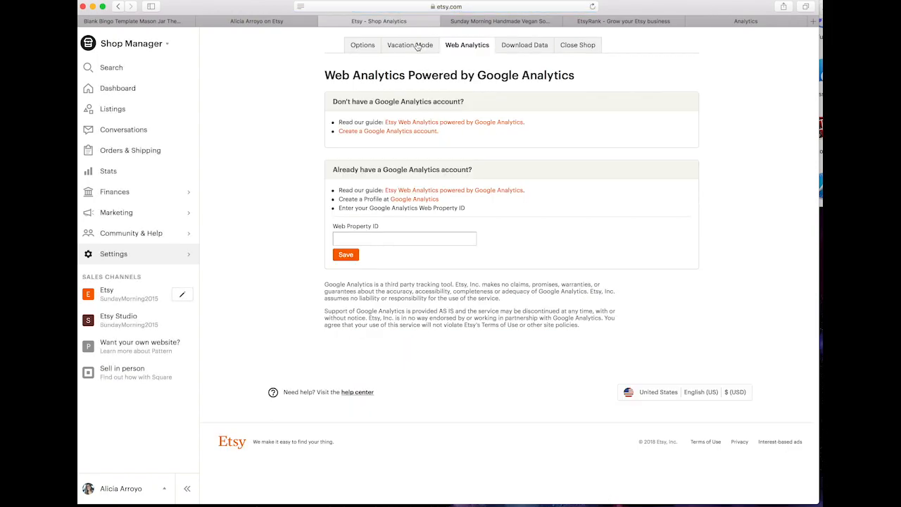
right_click(405, 238)
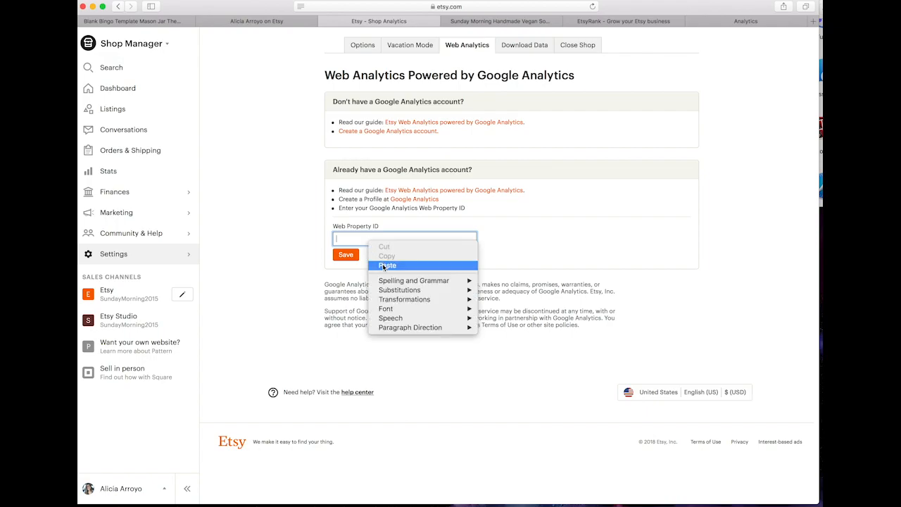
click(387, 265)
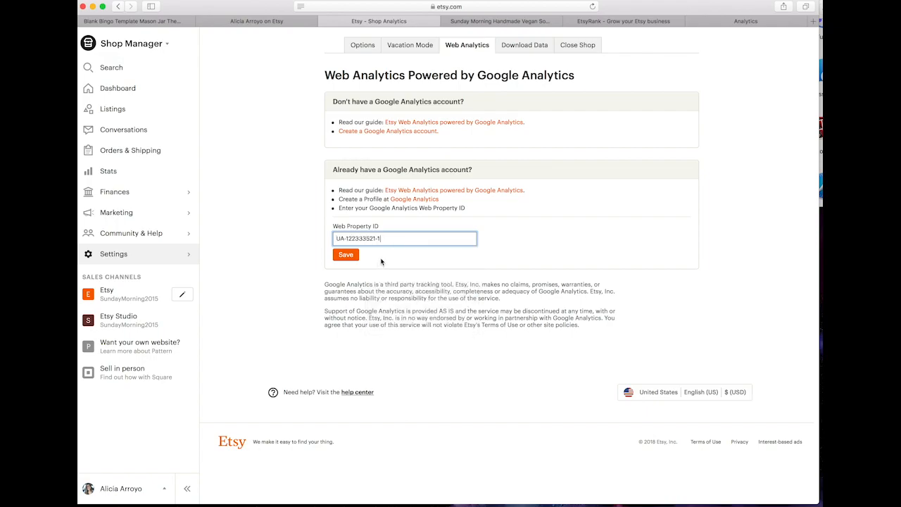
click(345, 254)
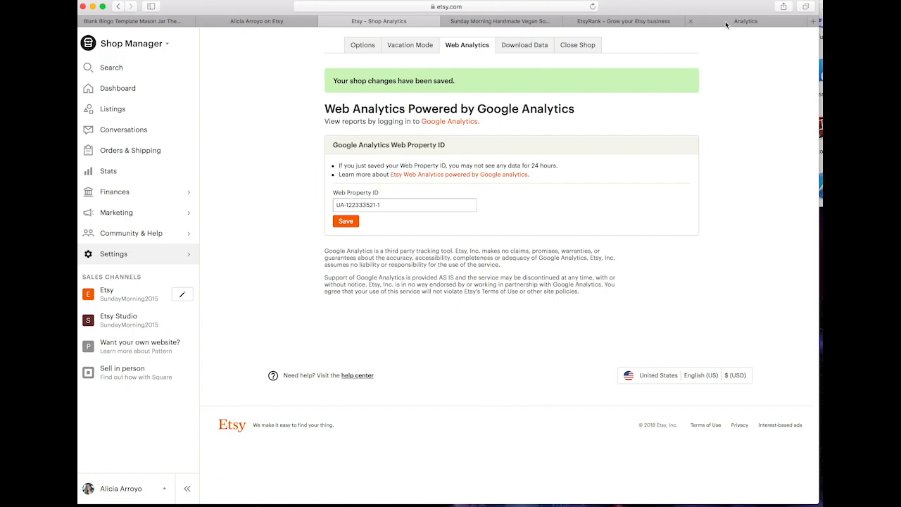
click(746, 21)
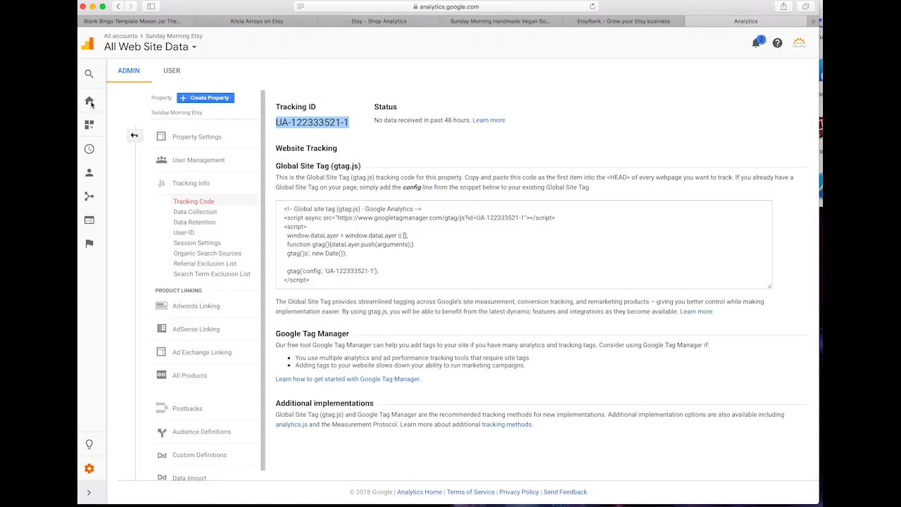
From the Analytics home, bring up the Behavior Overview report showing 2 pageviews.
click(89, 101)
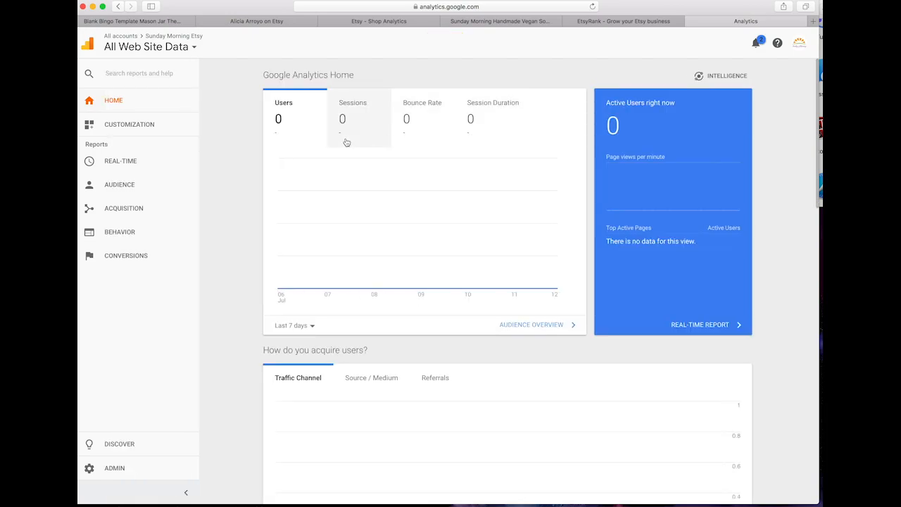
mouse_move(353, 137)
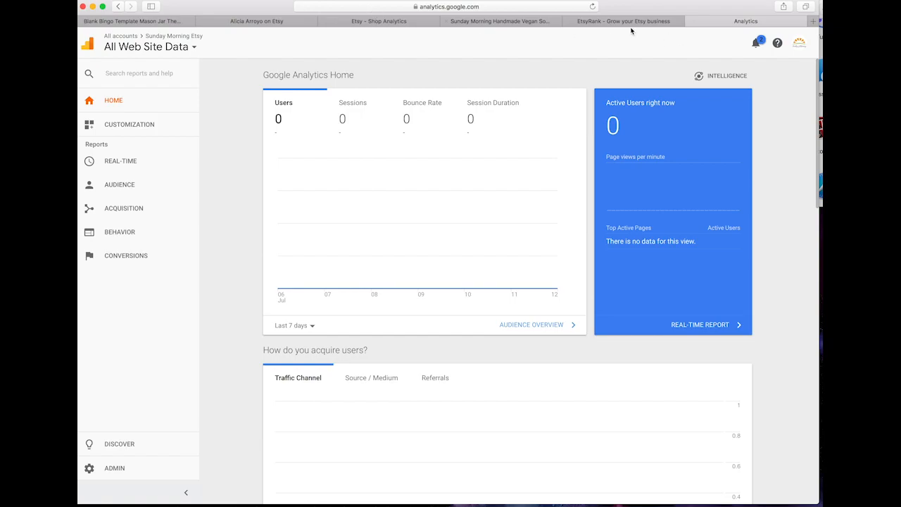
mouse_move(625, 30)
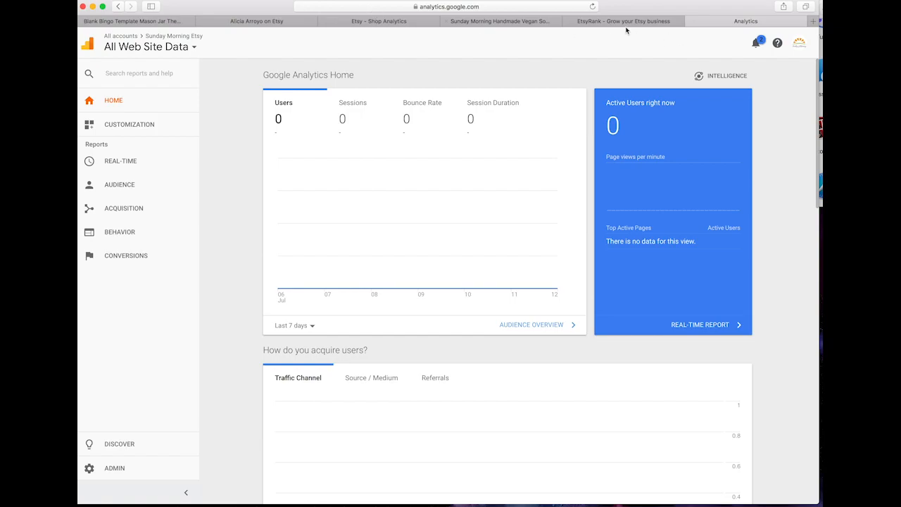
mouse_move(168, 101)
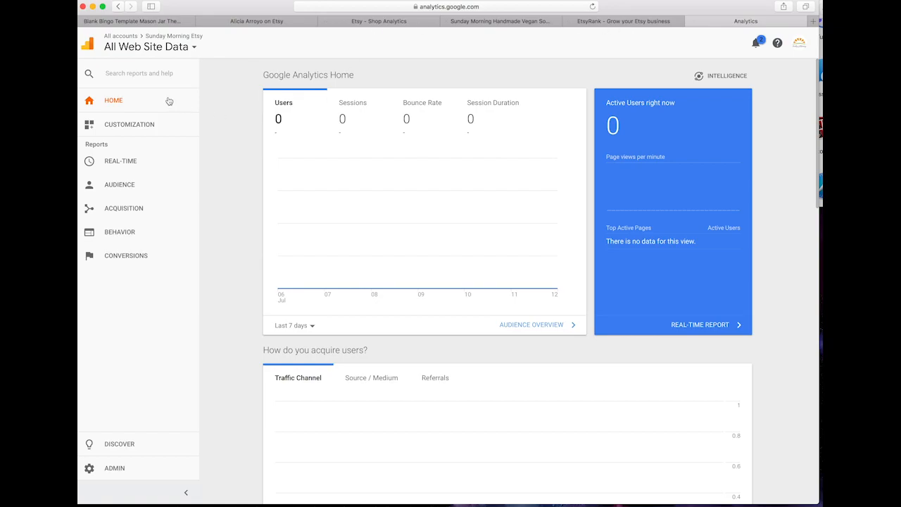
mouse_move(131, 67)
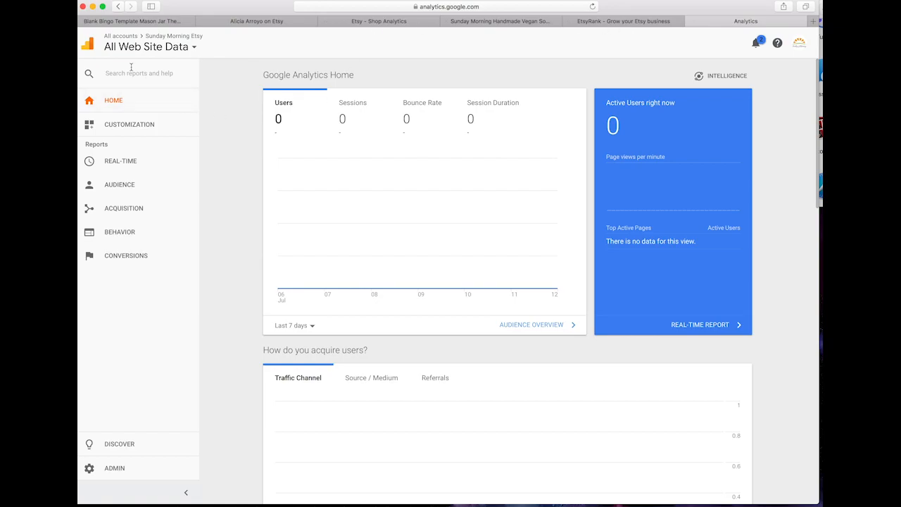
click(119, 216)
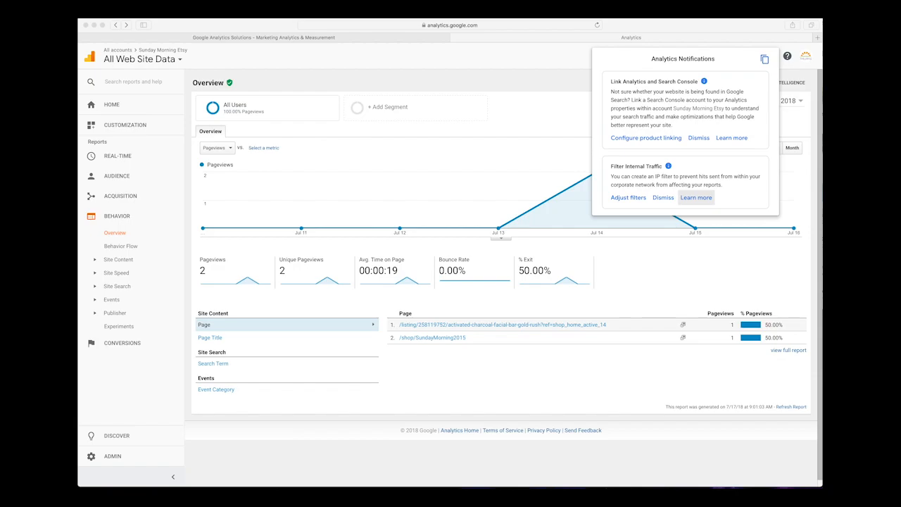
mouse_move(137, 67)
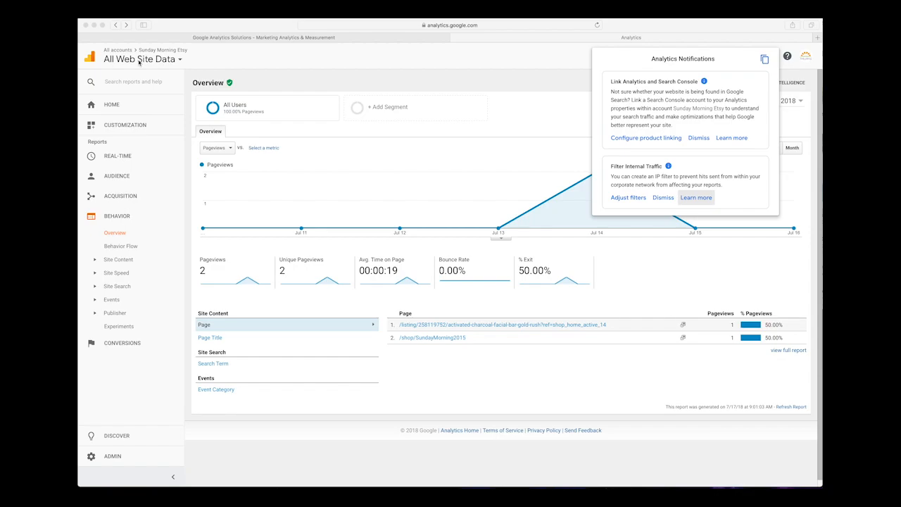
mouse_move(120, 457)
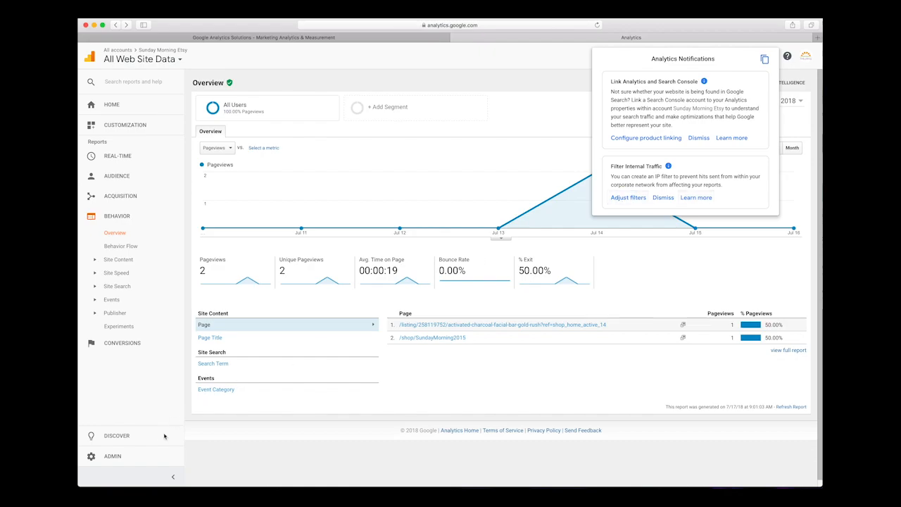
Dismiss the notifications panel, enter Admin, and view the account's empty filters list.
click(112, 456)
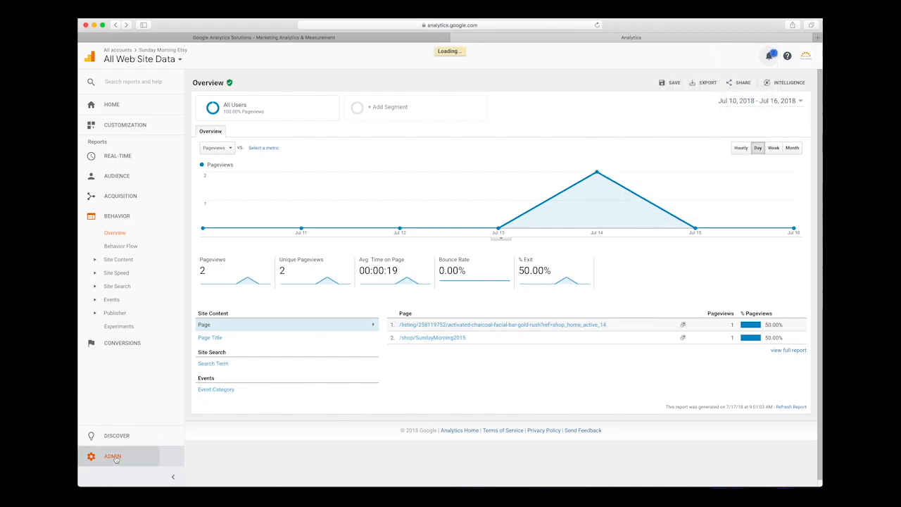
click(112, 456)
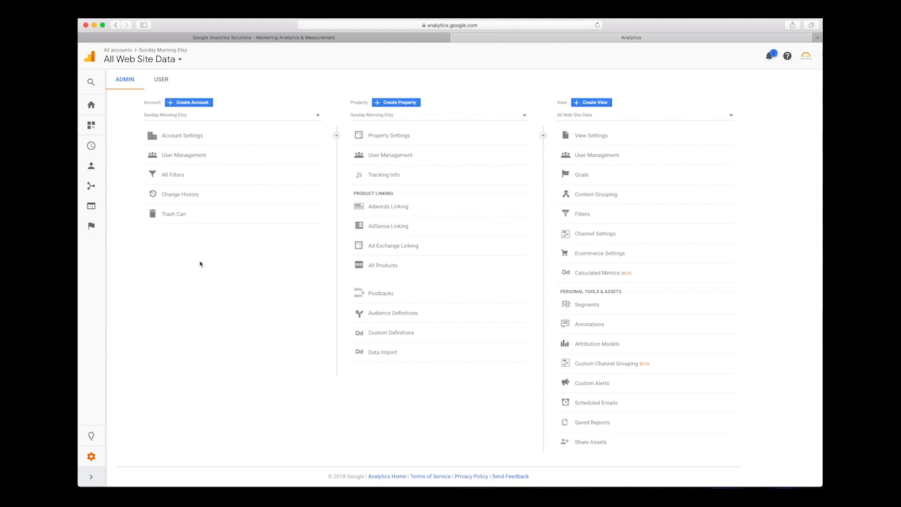
click(173, 174)
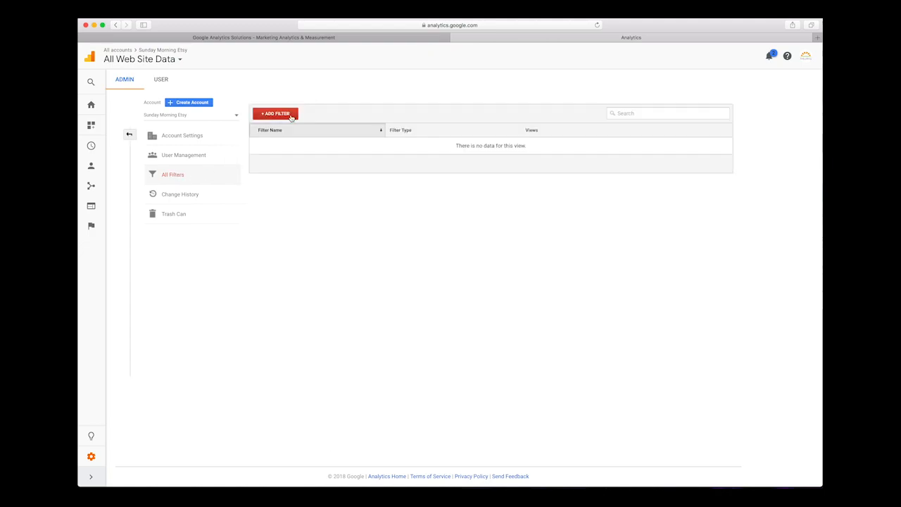
Start a new filter from All Filters, bringing up the blank Add Filter to View form.
click(275, 114)
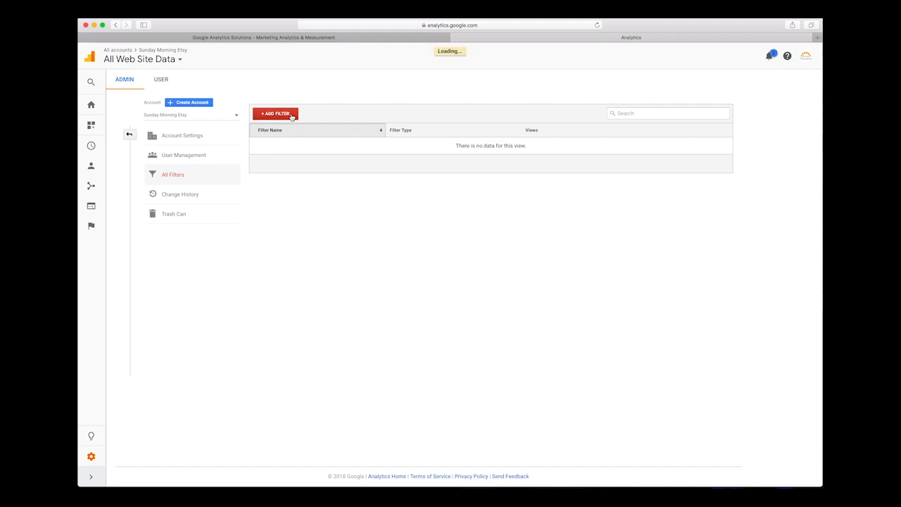
click(276, 114)
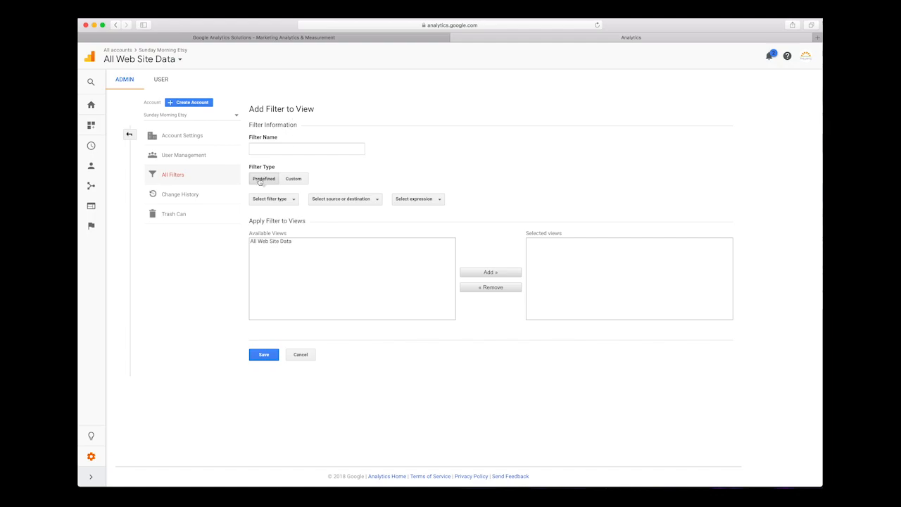
click(306, 149)
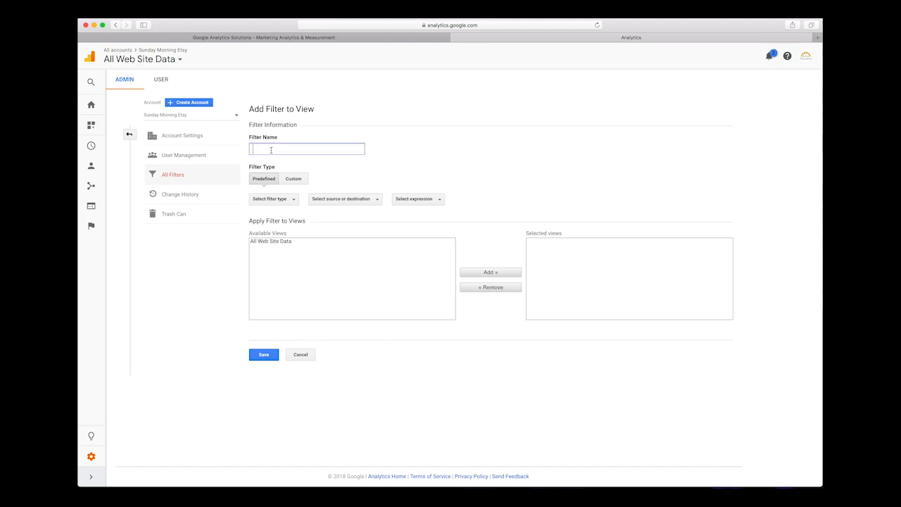
text(My IP)
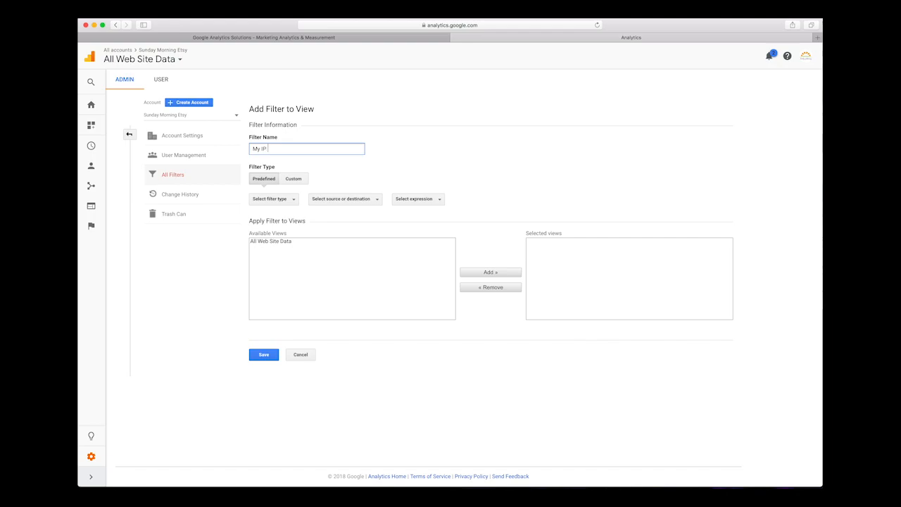
text(Address)
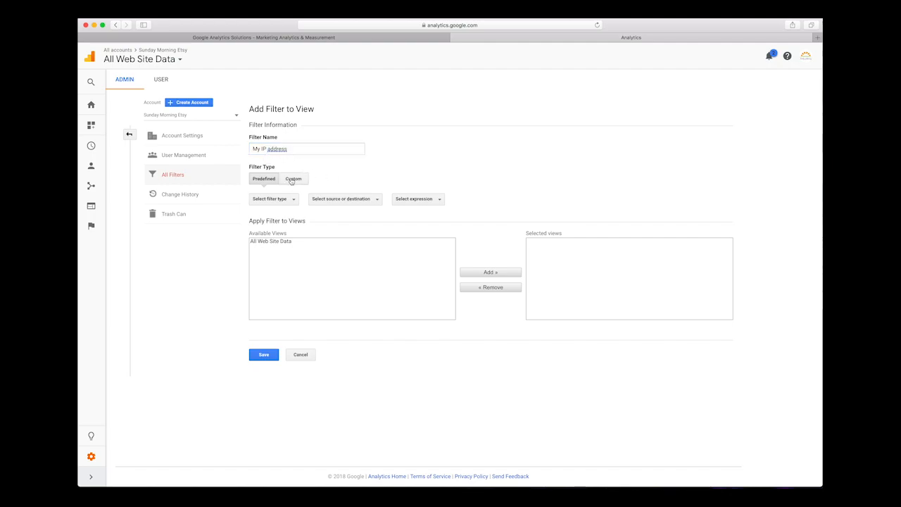
click(273, 198)
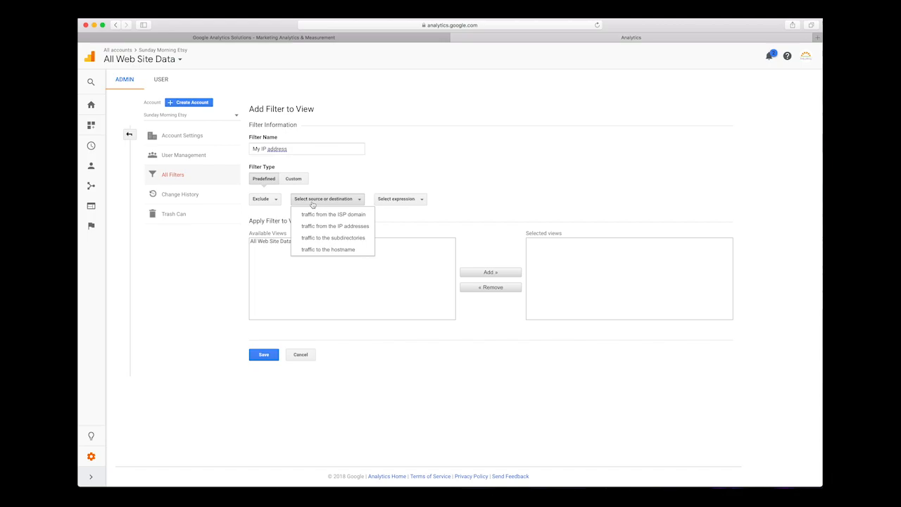
mouse_move(314, 214)
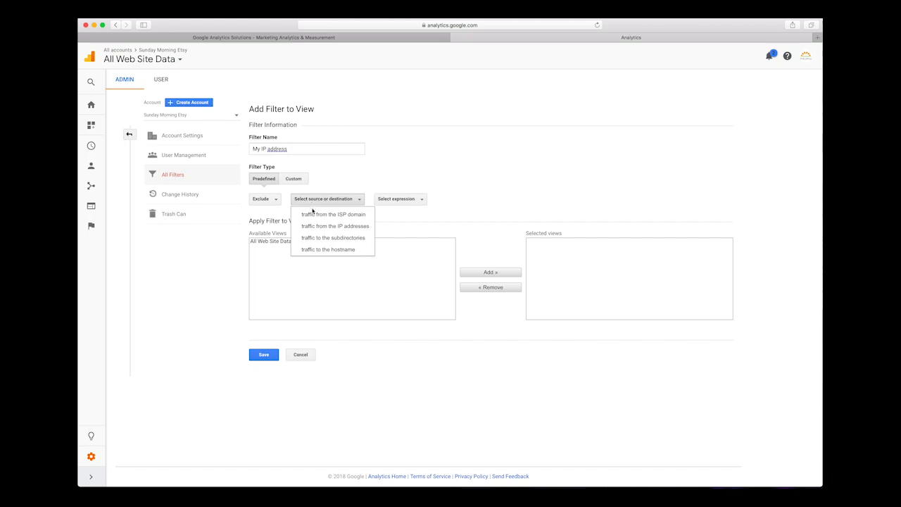
click(335, 226)
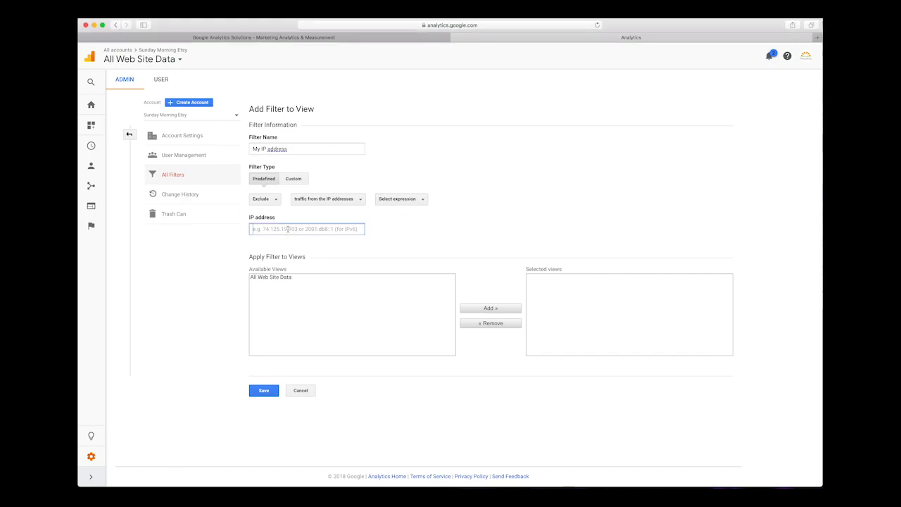
text(135.26.208.120)
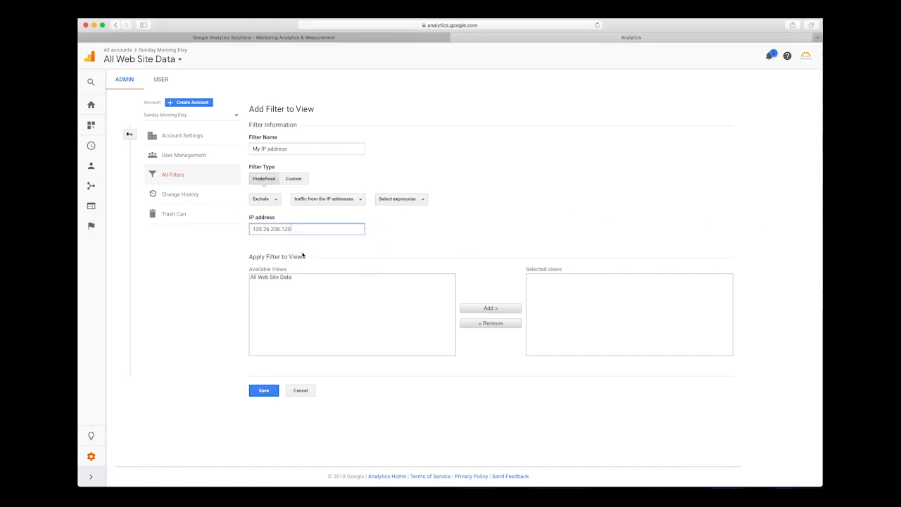
mouse_move(316, 296)
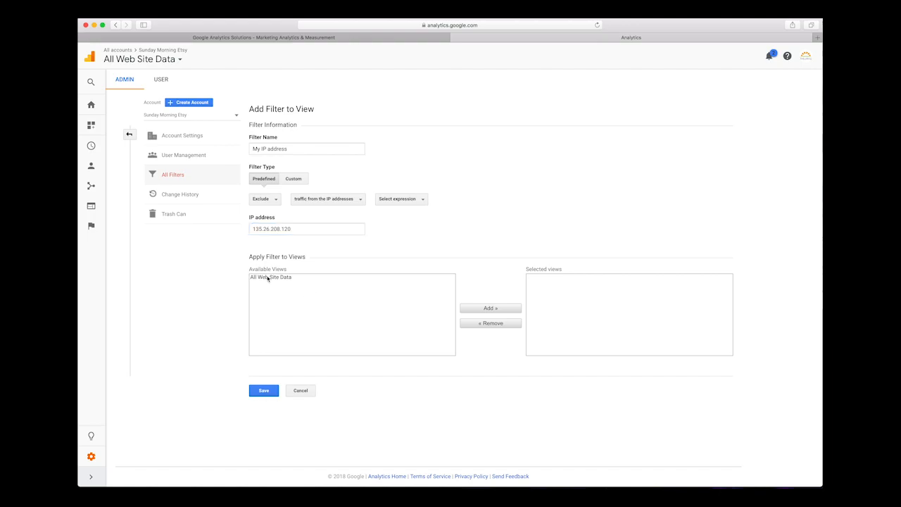
click(401, 198)
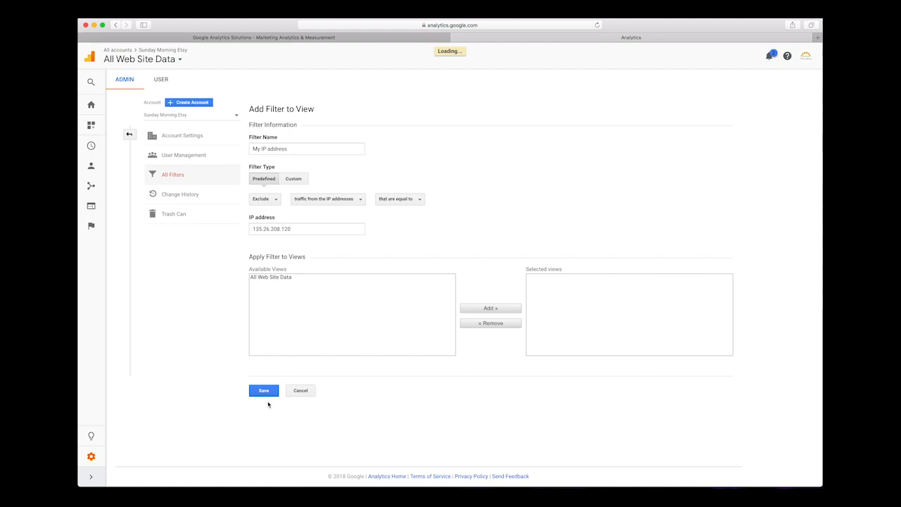
click(263, 390)
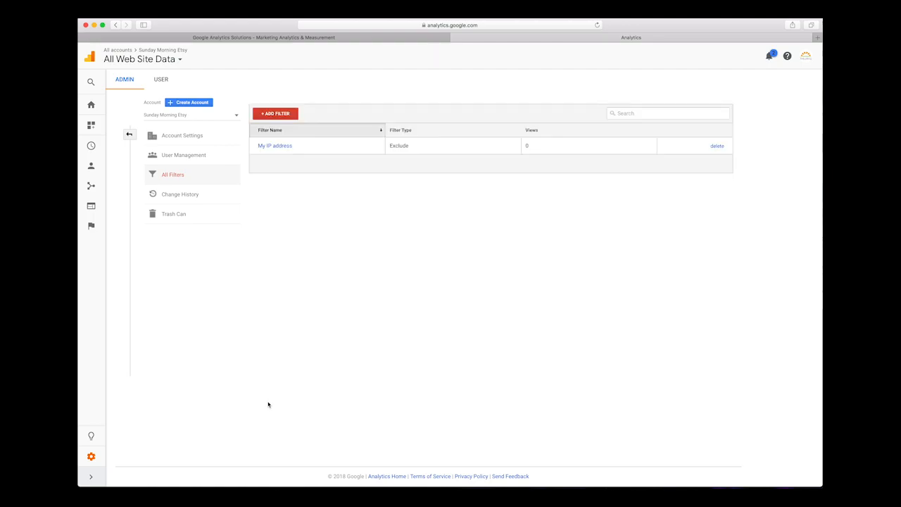
mouse_move(270, 402)
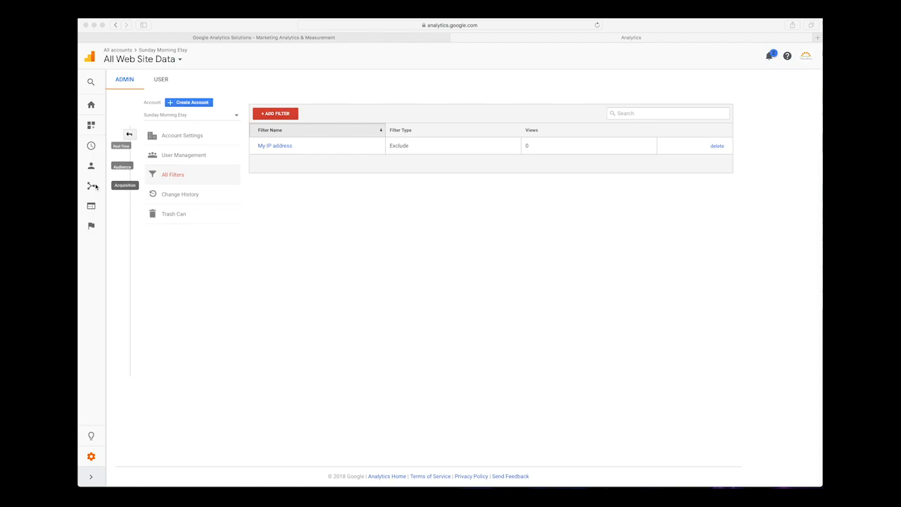
mouse_move(91, 145)
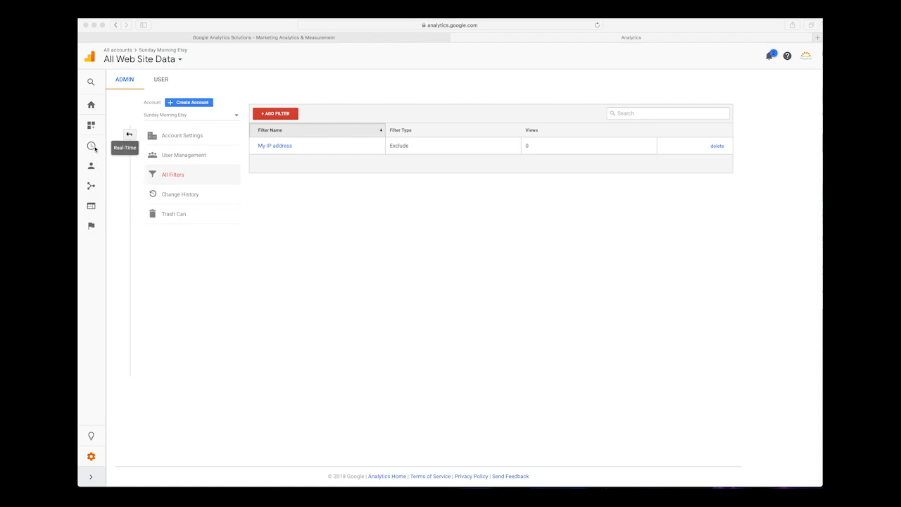
mouse_move(91, 166)
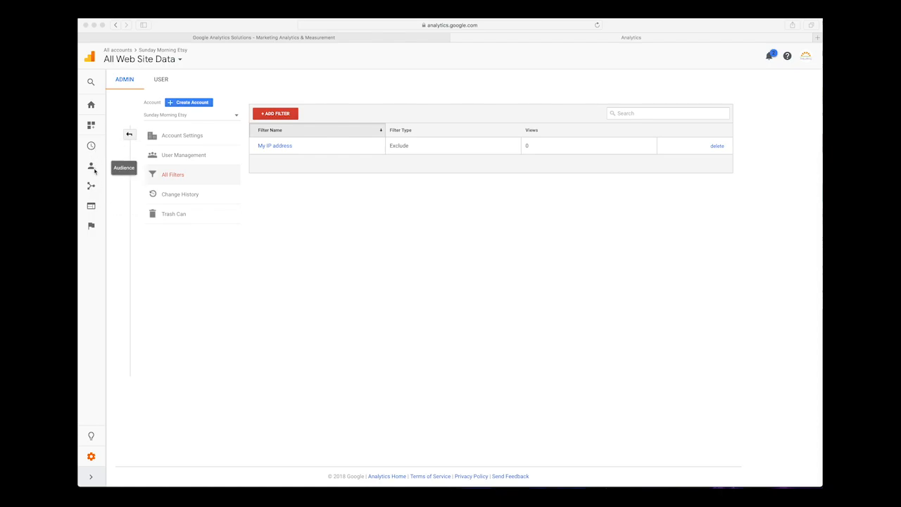
mouse_move(91, 226)
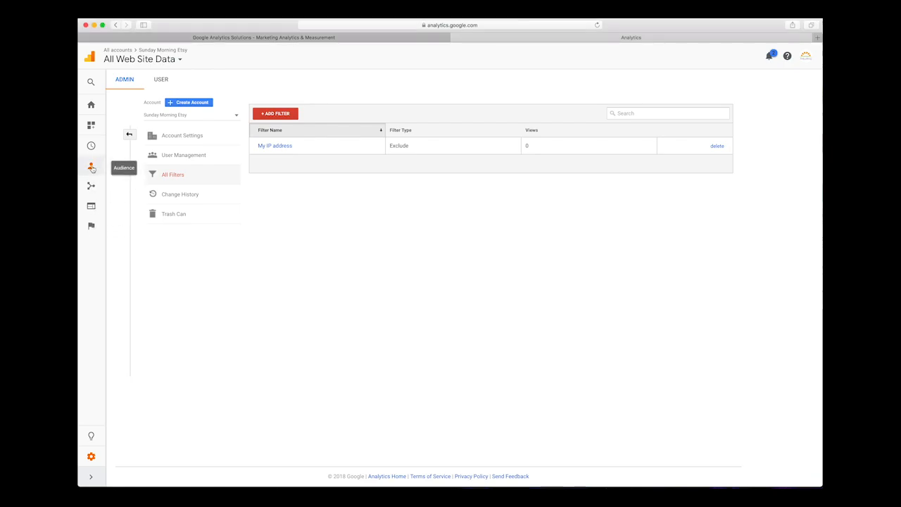
Expand the left reports navigation to show Acquisition's Overview, All Traffic, and other reports.
click(91, 169)
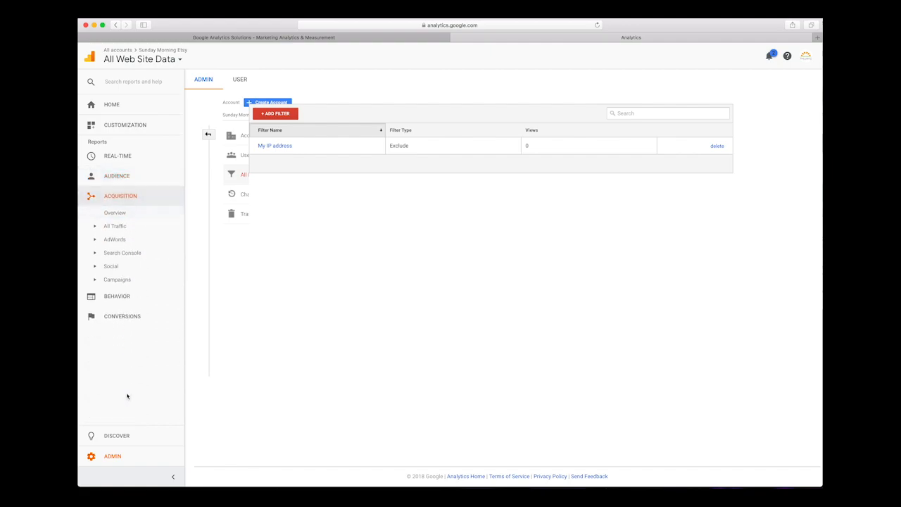
Drill the All Traffic Channels report into Social, showing 1 Facebook user.
click(114, 213)
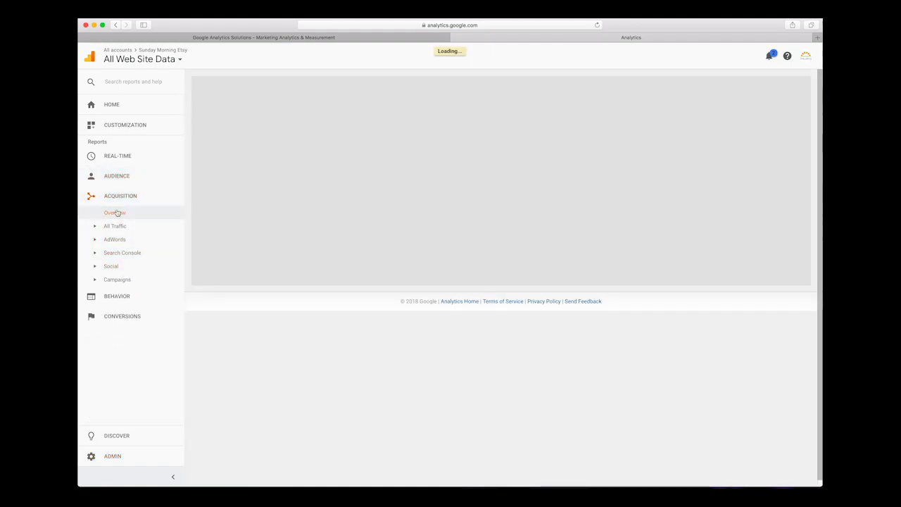
click(115, 212)
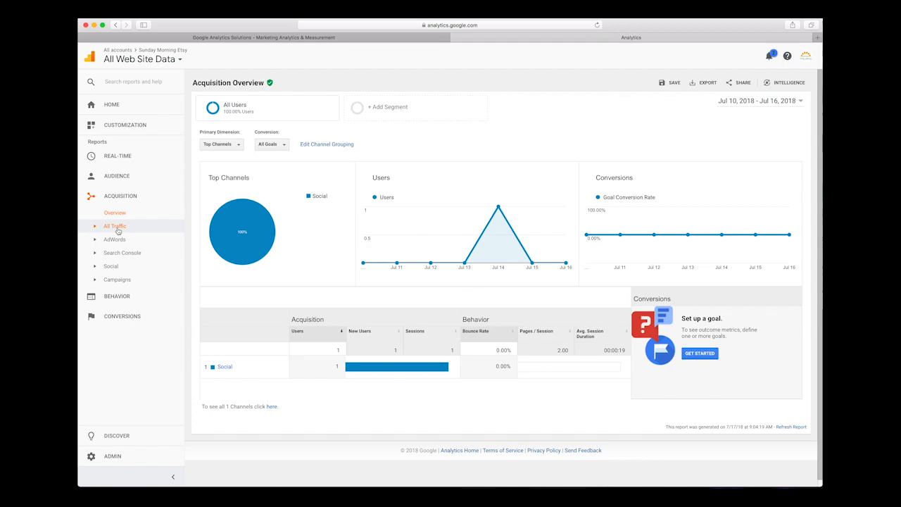
click(115, 226)
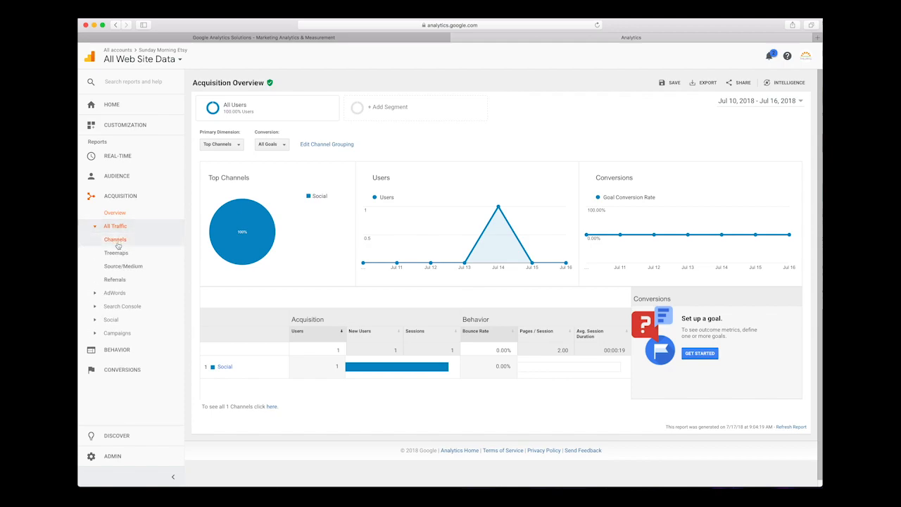
click(115, 239)
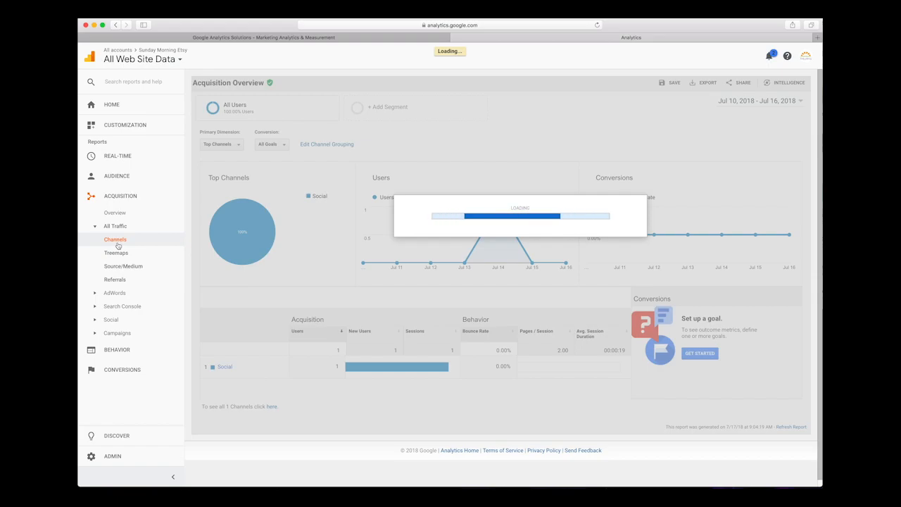
click(115, 239)
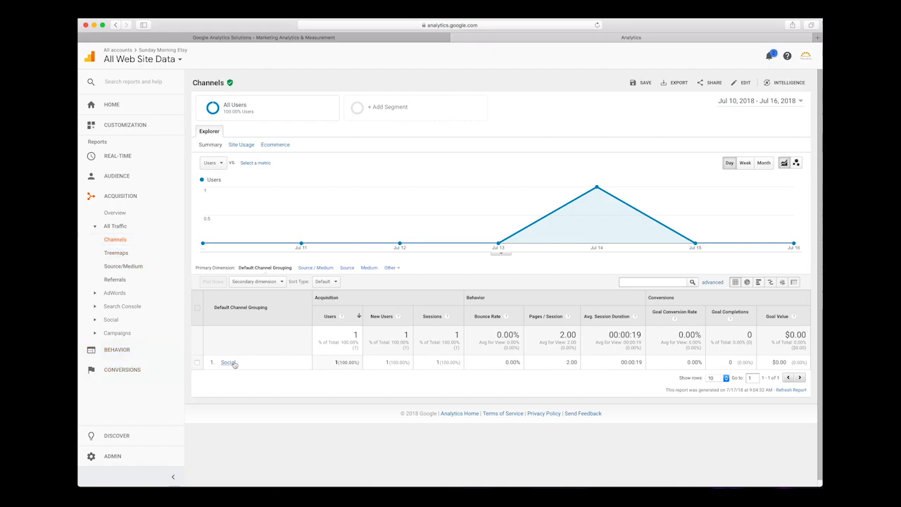
click(228, 362)
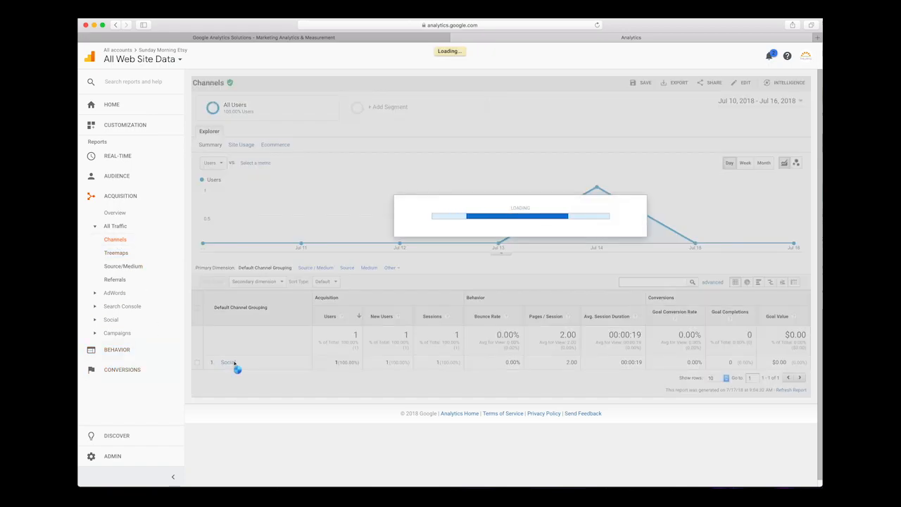
click(228, 361)
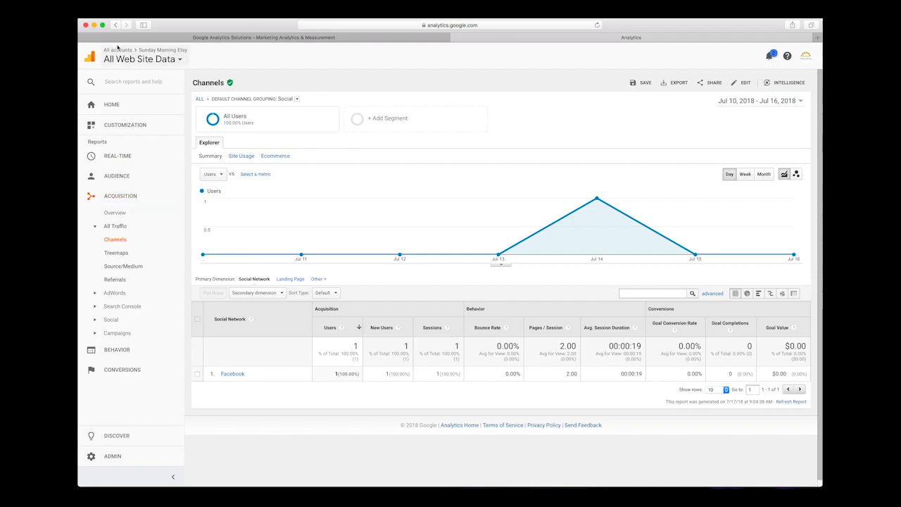
mouse_move(114, 24)
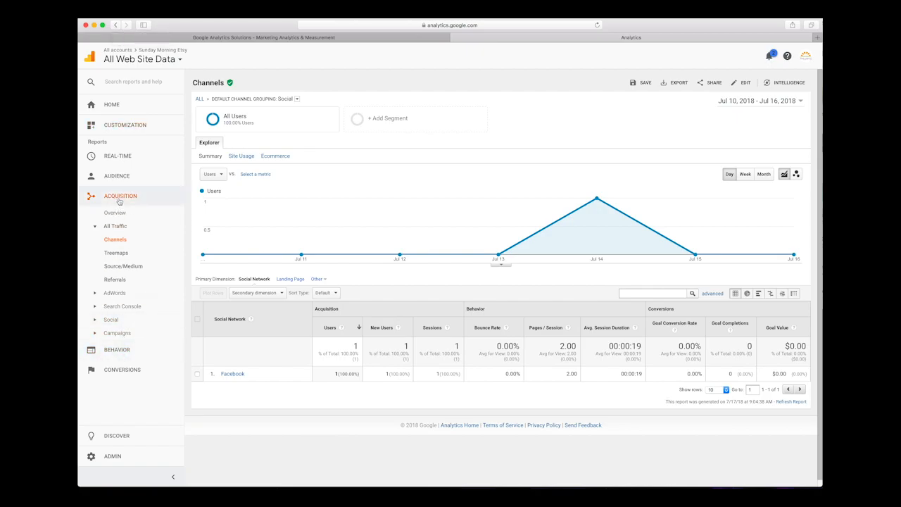
Show Behavior Overview with 2 pageviews split between a listing page and the shop page.
click(117, 216)
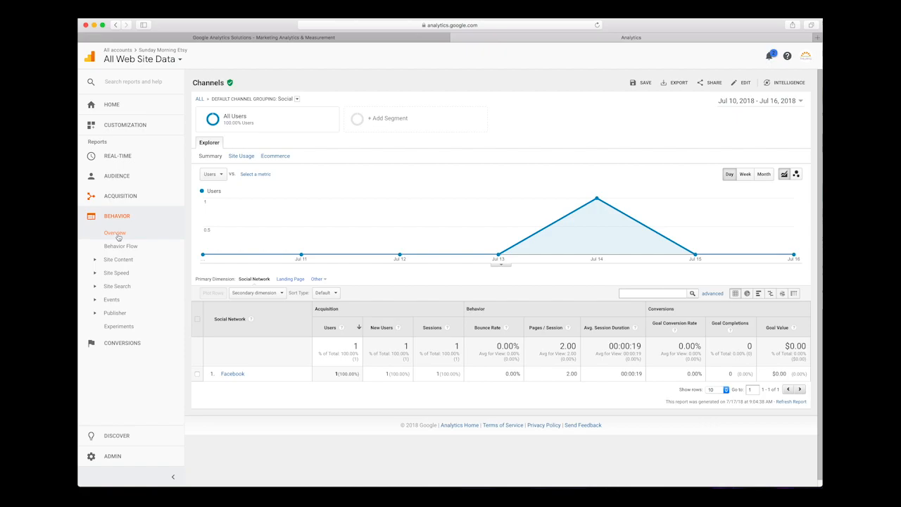
click(114, 233)
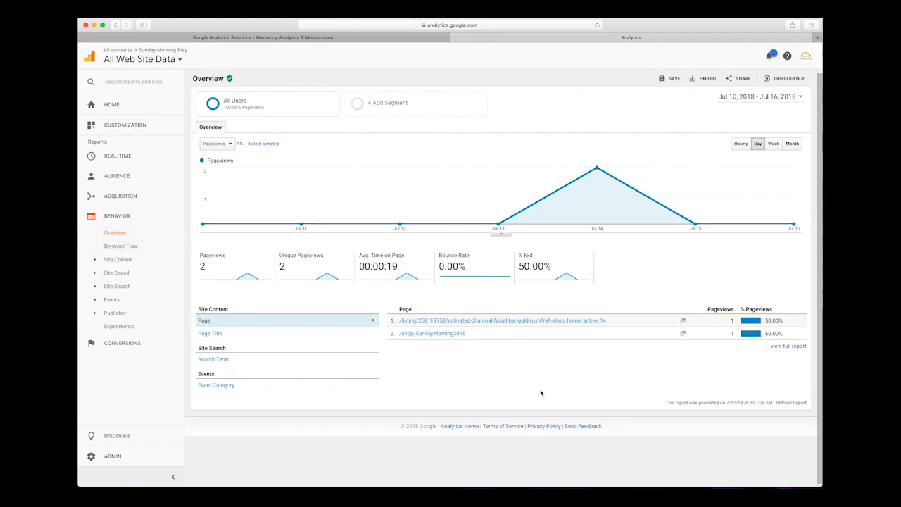
mouse_move(301, 224)
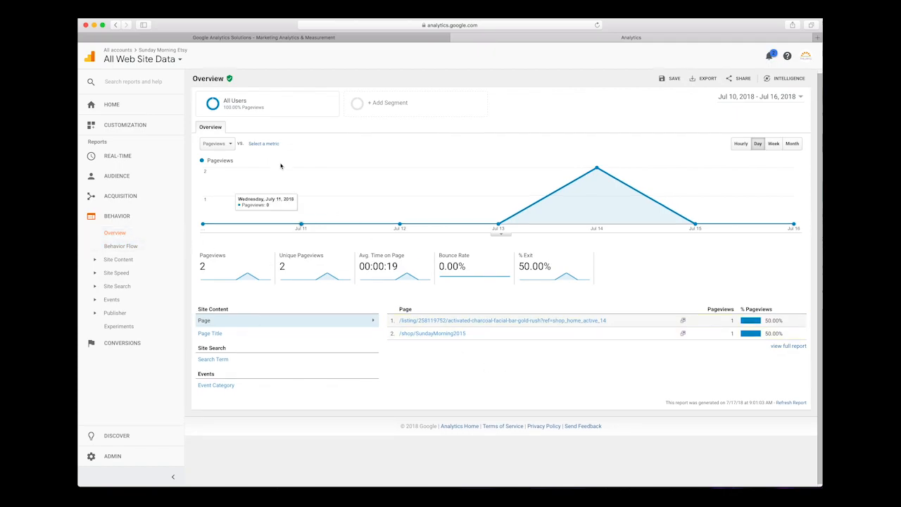
mouse_move(233, 56)
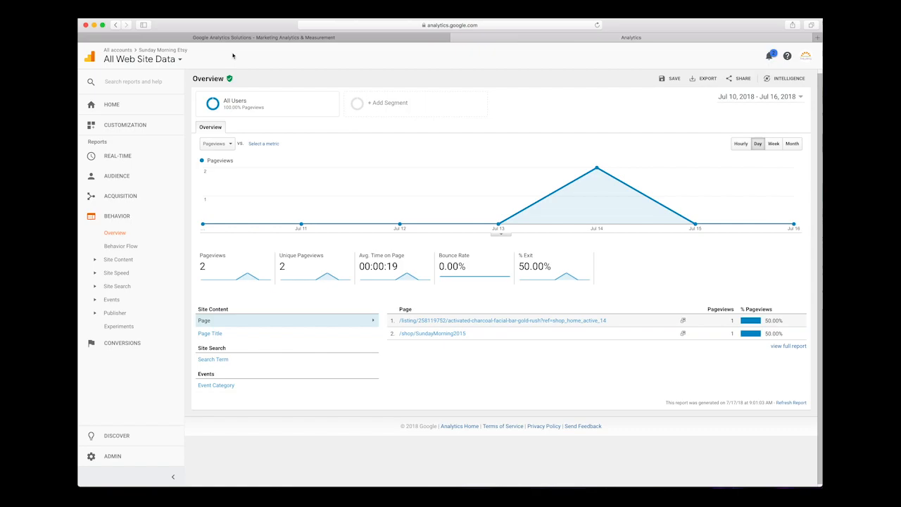